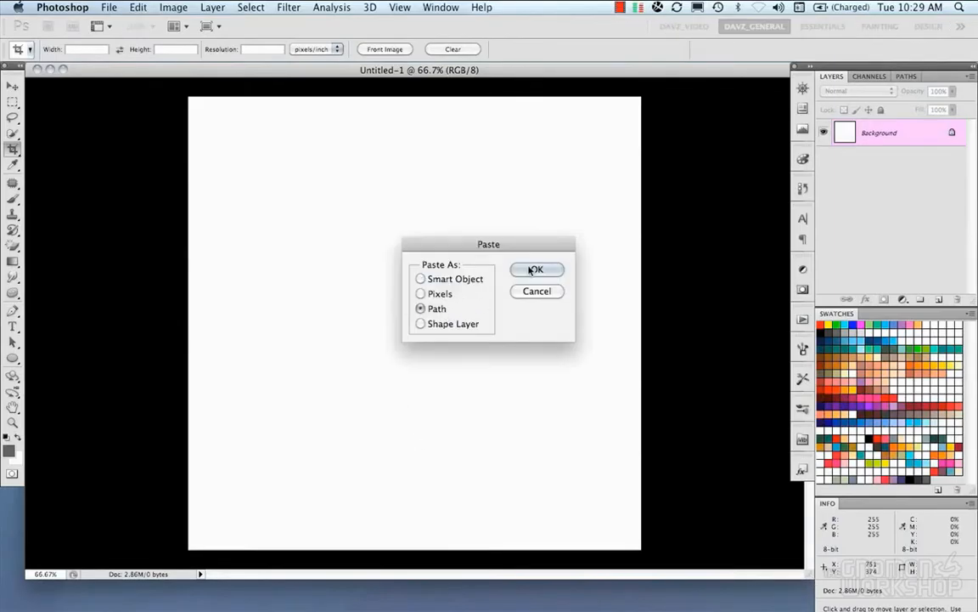
# Step: Paste the pink splatter as a path over a brown paper Pattern Fill layer
pyautogui.click(536, 269)
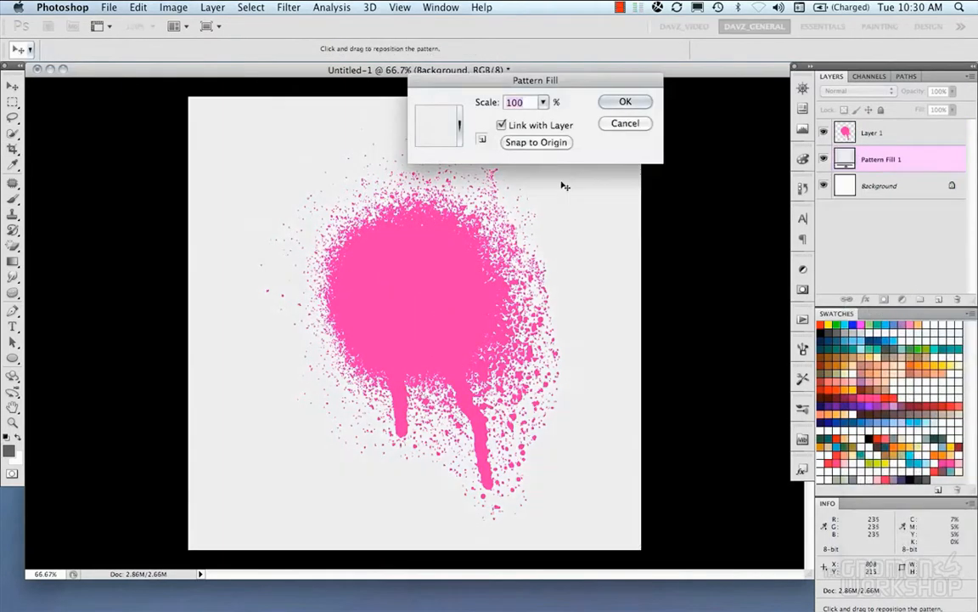
pyautogui.click(438, 123)
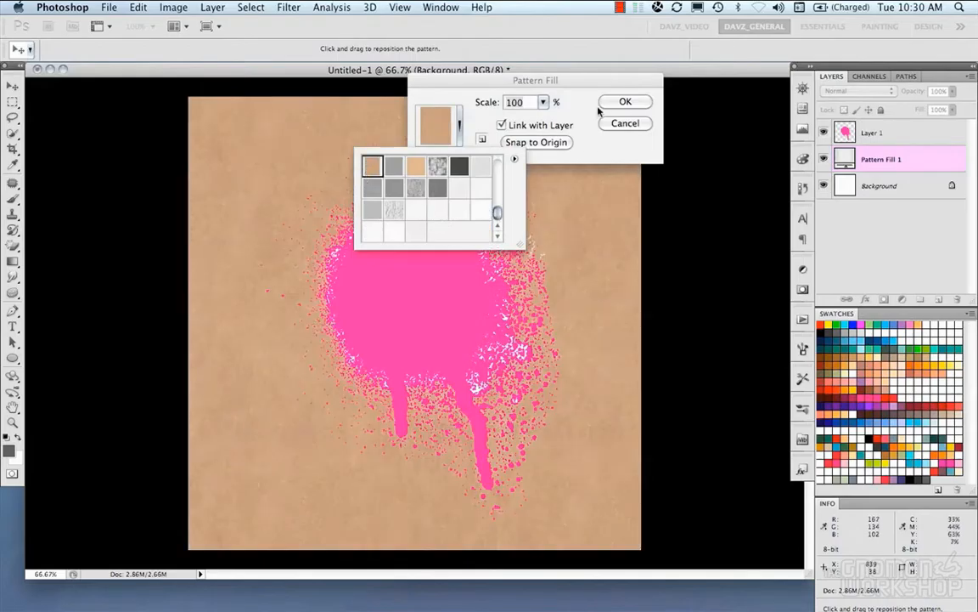
pyautogui.click(625, 101)
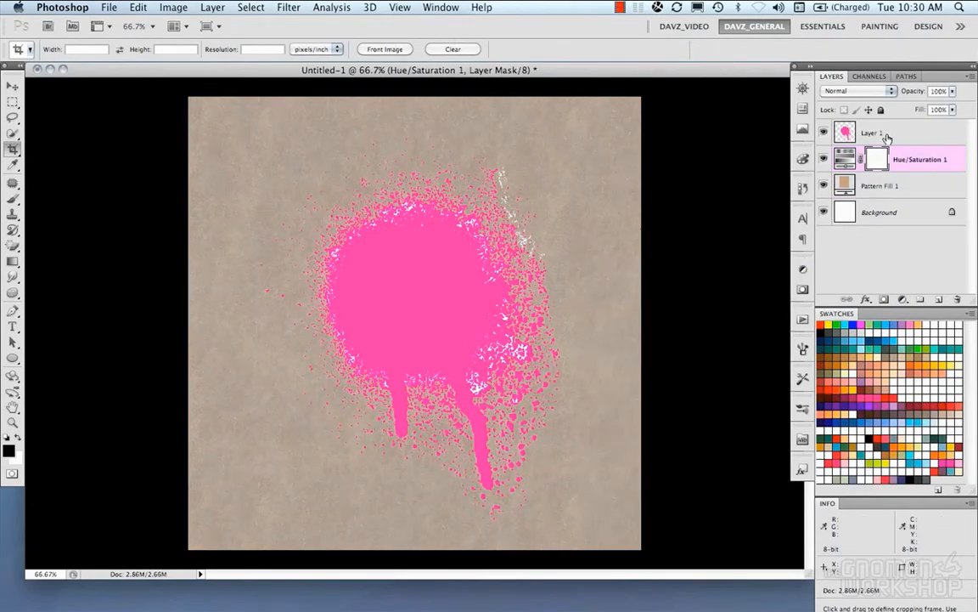
# Step: Make the splatter a pink Solid Color fill, refine its mask with Levels, and open Layer Style
pyautogui.click(873, 133)
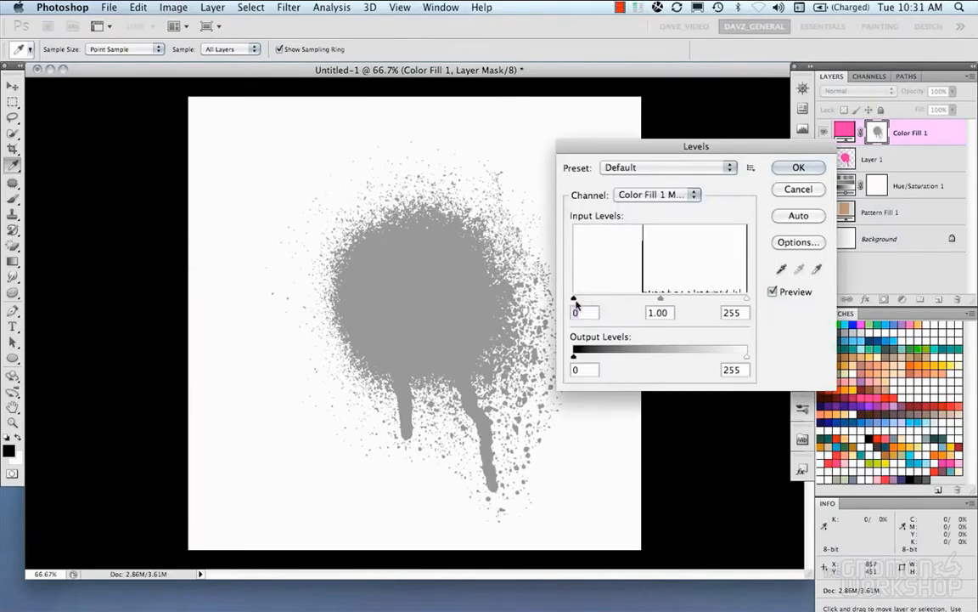
pyautogui.click(798, 167)
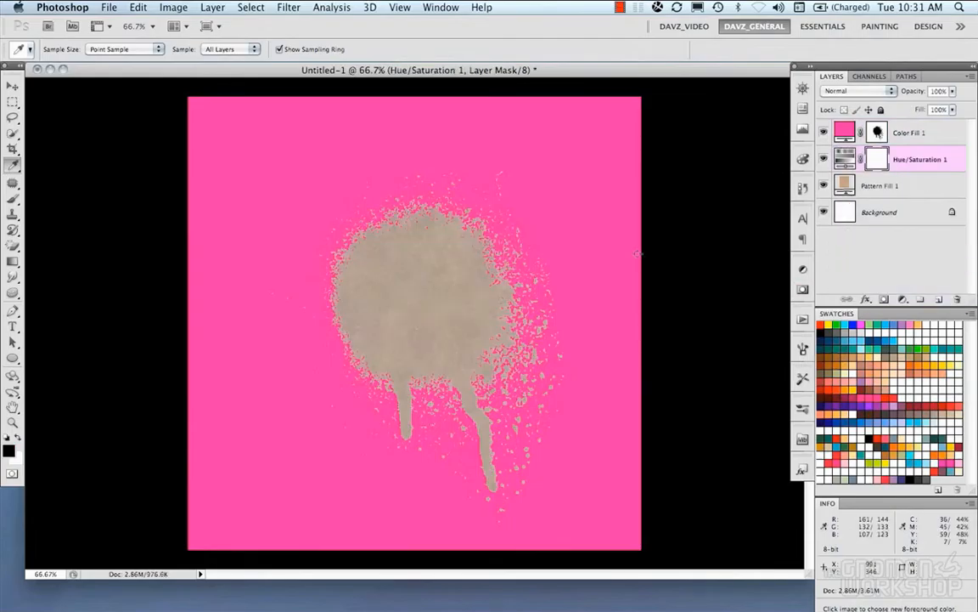
pyautogui.doubleClick(909, 132)
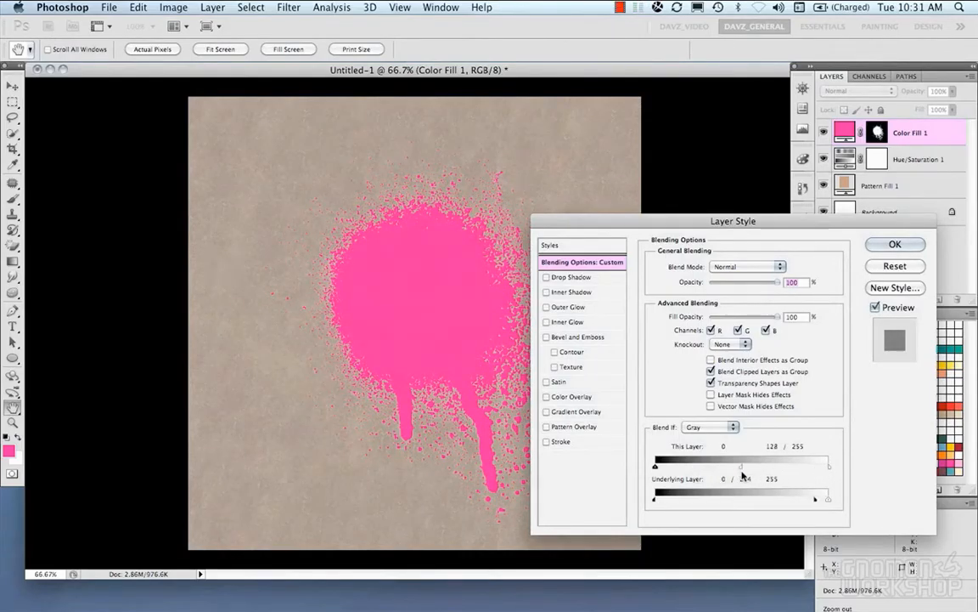
# Step: Add a Multiply inner glow (size 49, noise 21%, opacity 27%) and enable Bevel and Emboss
pyautogui.click(573, 291)
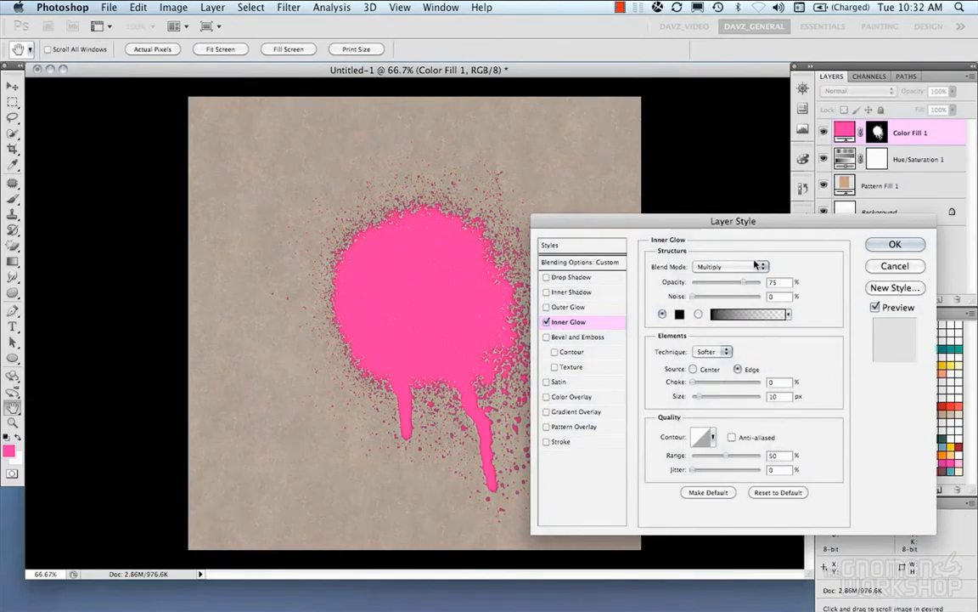
pyautogui.click(730, 266)
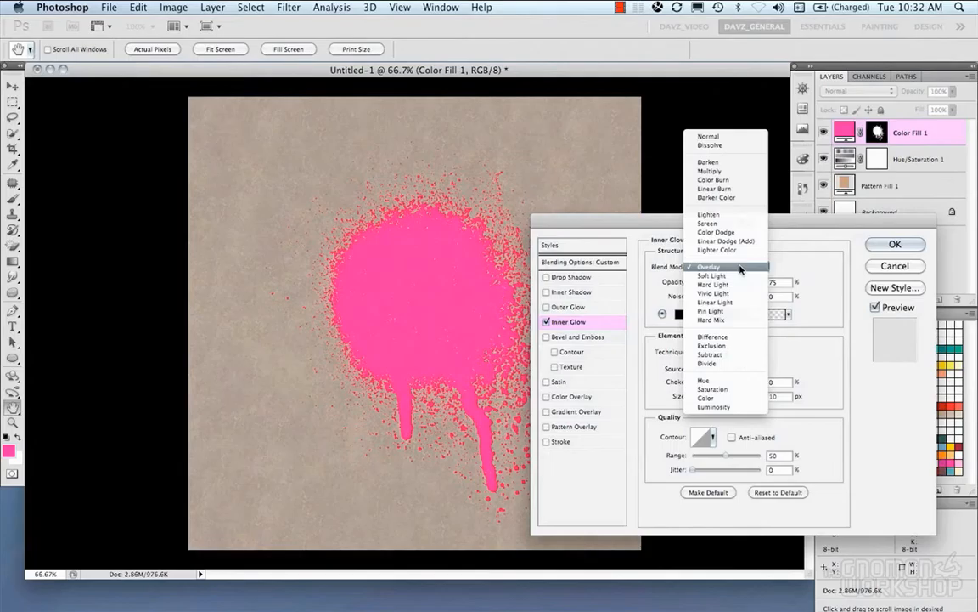
pyautogui.click(708, 171)
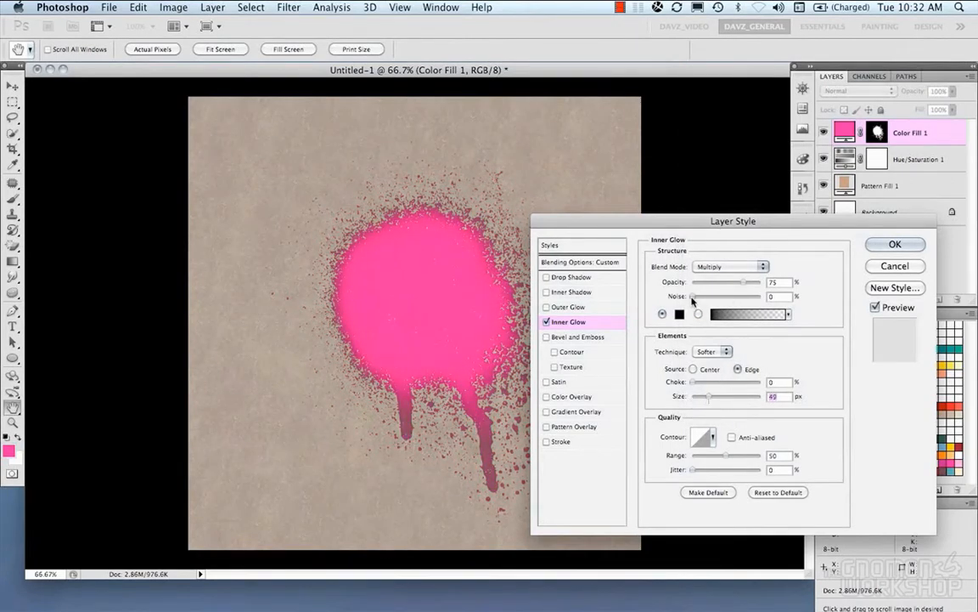
pyautogui.moveTo(692, 296); pyautogui.dragTo(738, 296)
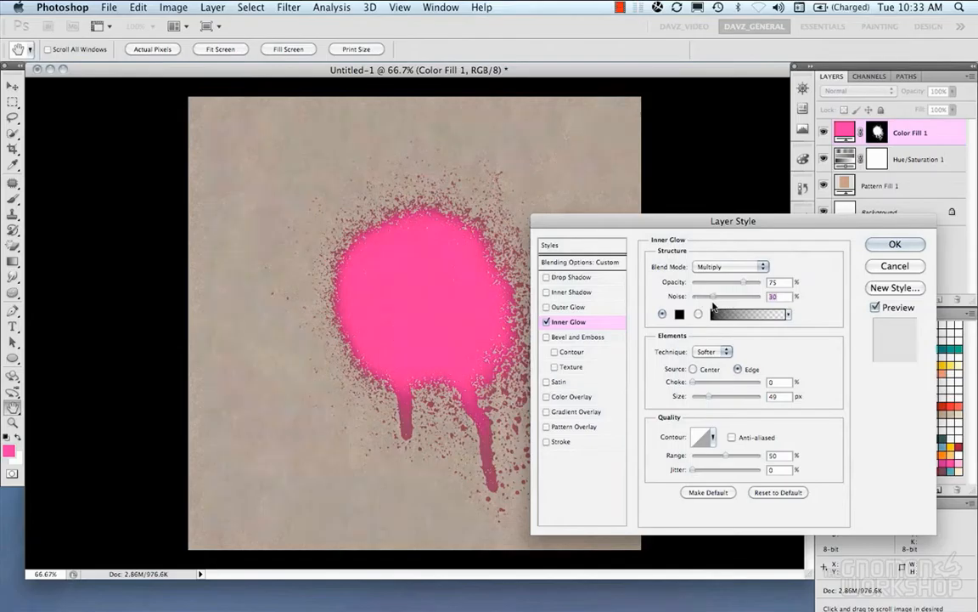
pyautogui.moveTo(726, 296); pyautogui.dragTo(705, 295)
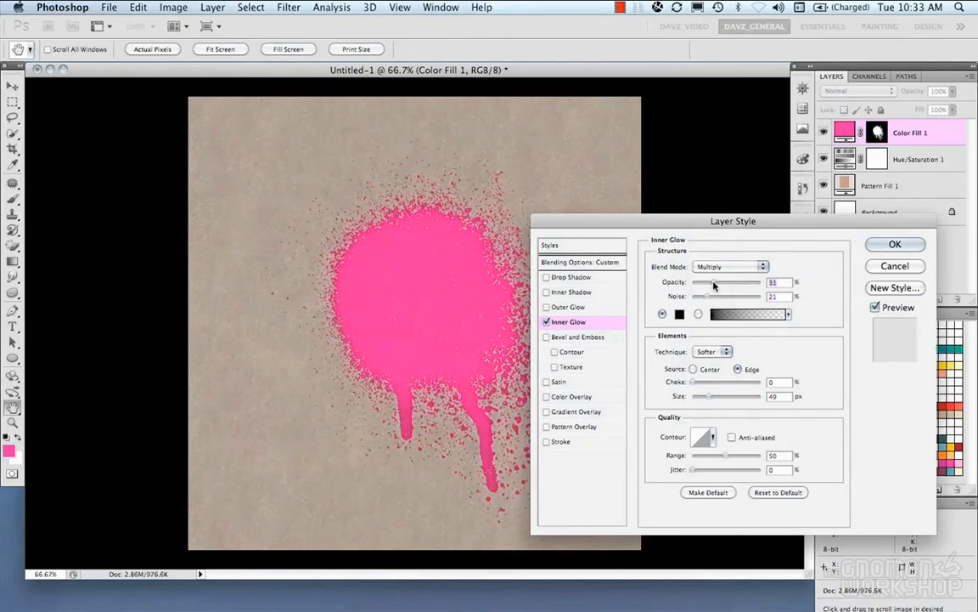
pyautogui.moveTo(733, 221); pyautogui.dragTo(732, 217)
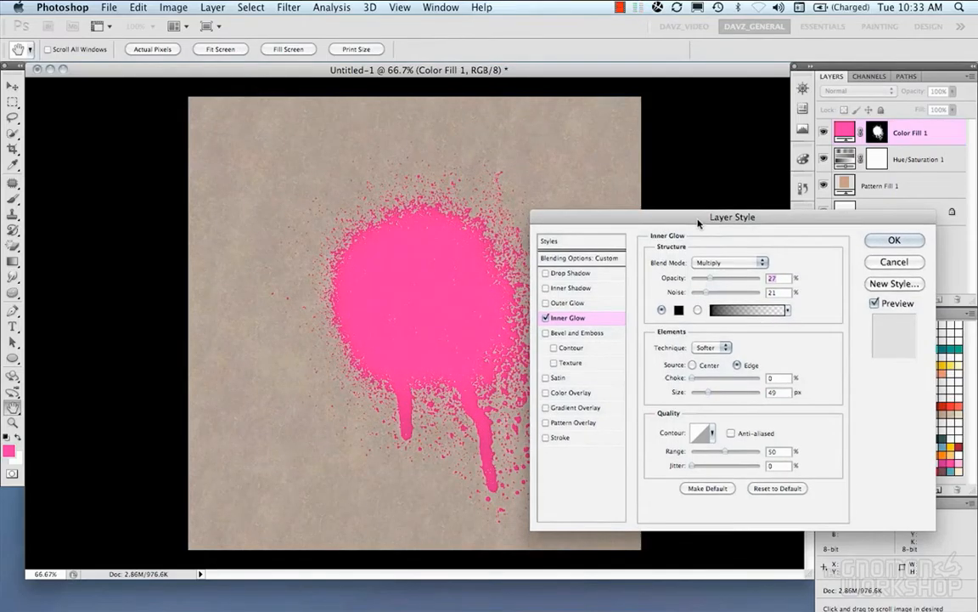
pyautogui.click(578, 332)
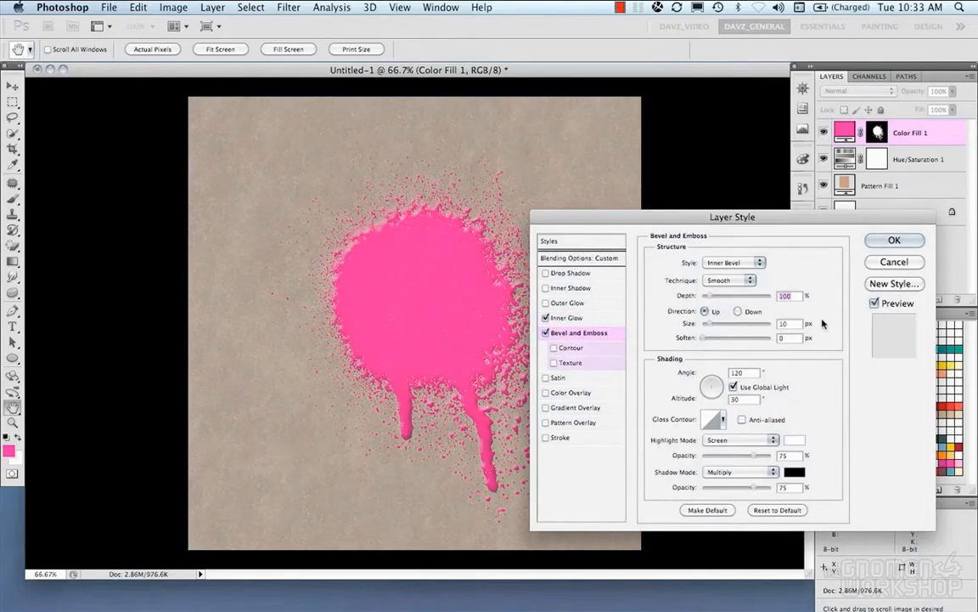
# Step: Add a reversed radial Linear Dodge (Add) gradient overlay at 65% scale, 27% opacity, and apply
pyautogui.click(729, 281)
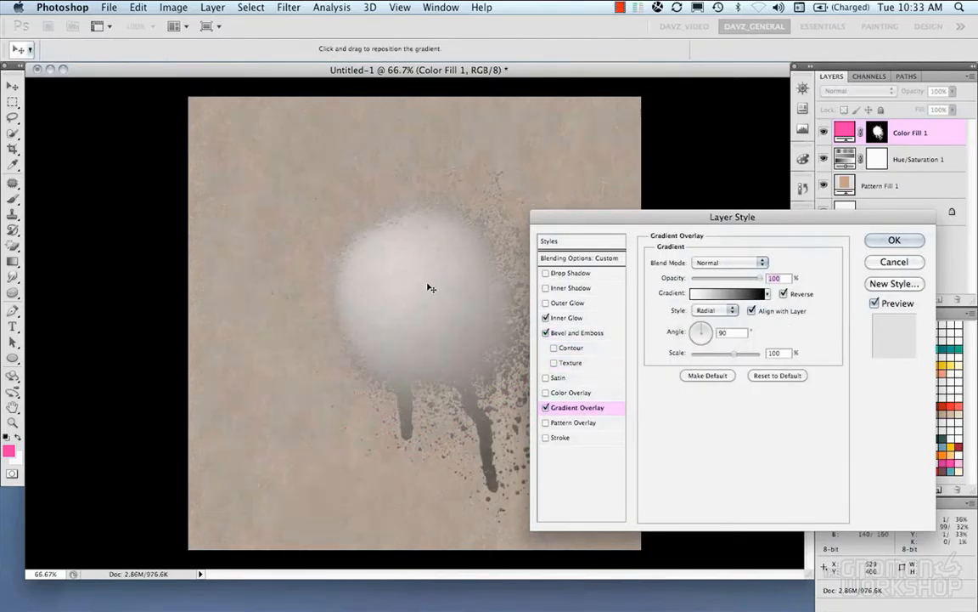
pyautogui.moveTo(737, 353); pyautogui.dragTo(717, 352)
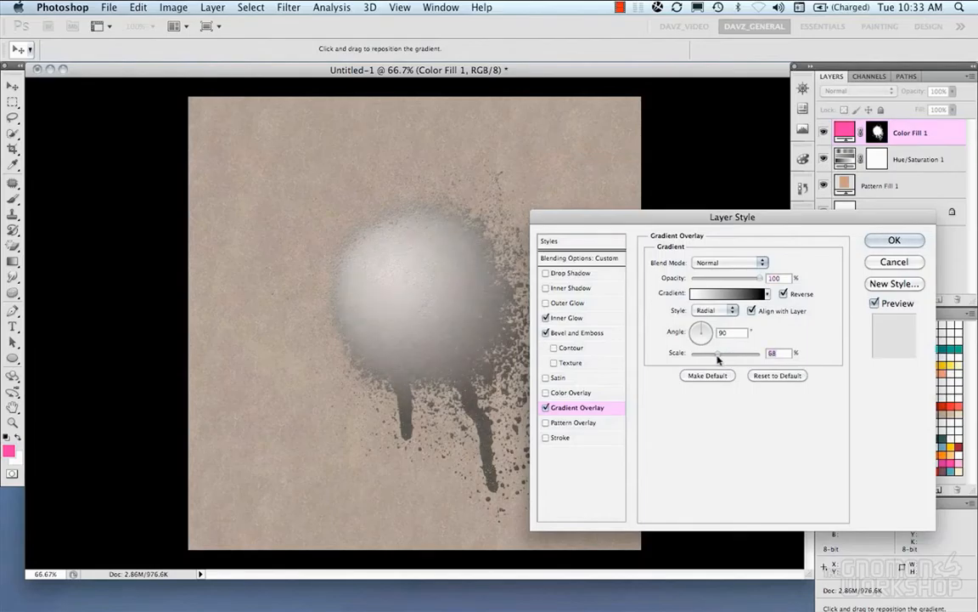
pyautogui.click(728, 262)
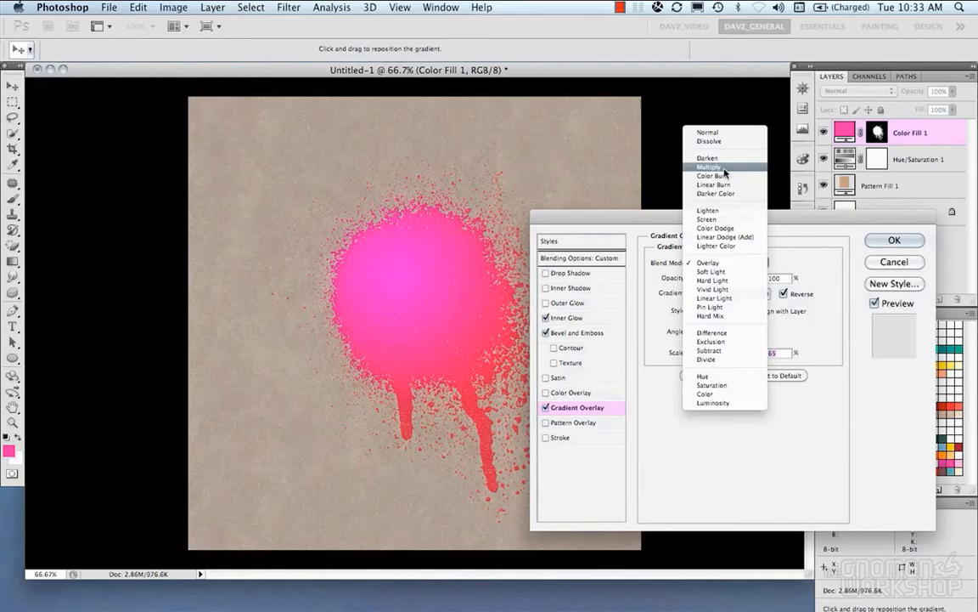
pyautogui.click(723, 237)
pyautogui.write('27')
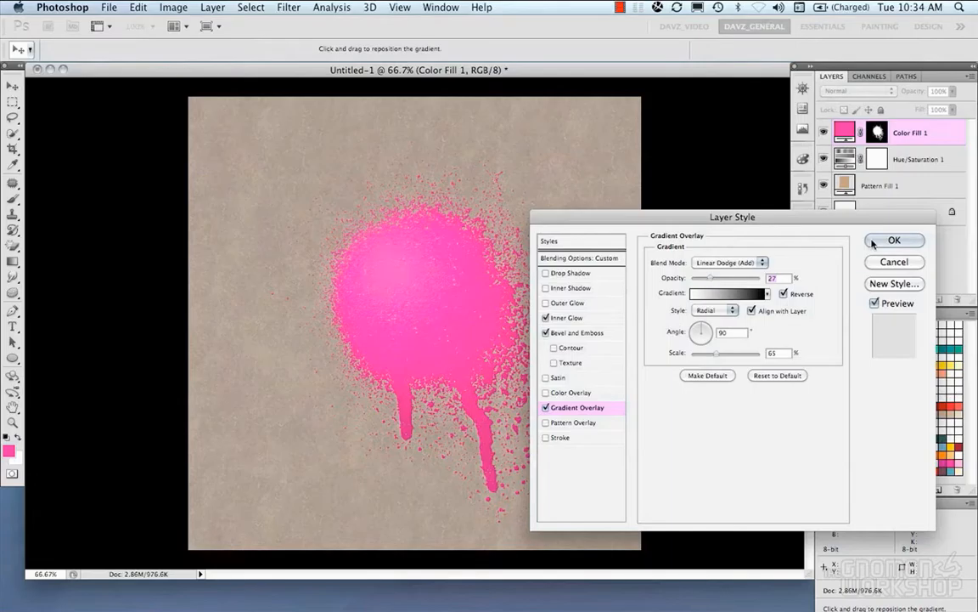
pyautogui.click(895, 240)
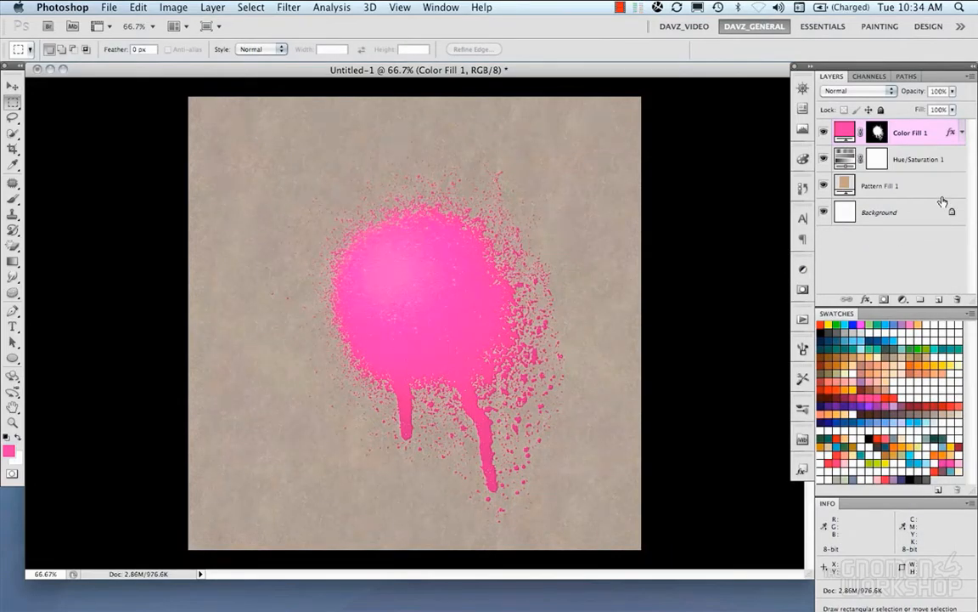
# Step: Group the splatter, adjustment and paper layers and name the group 'Spray'
pyautogui.click(881, 185)
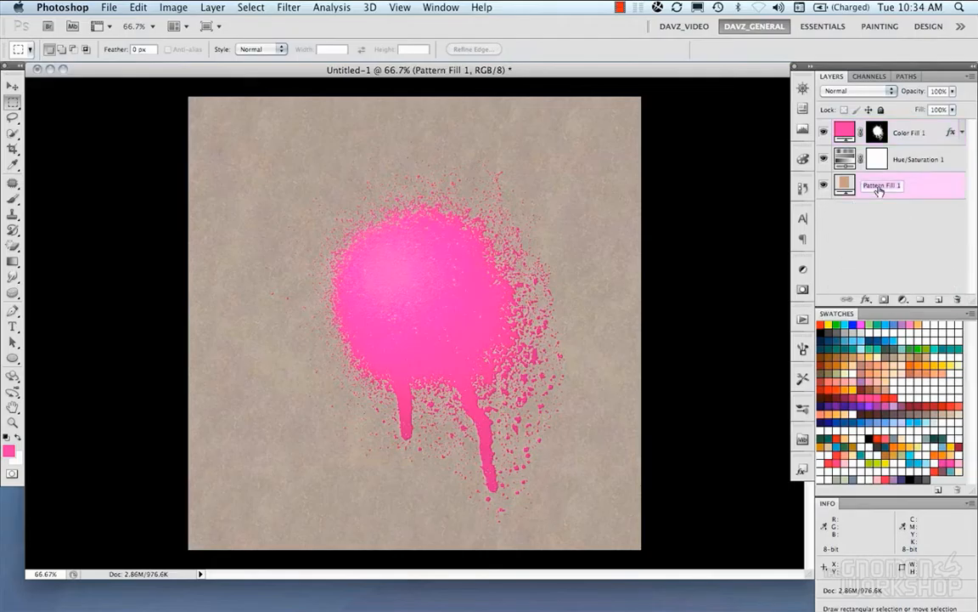
pyautogui.doubleClick(882, 185)
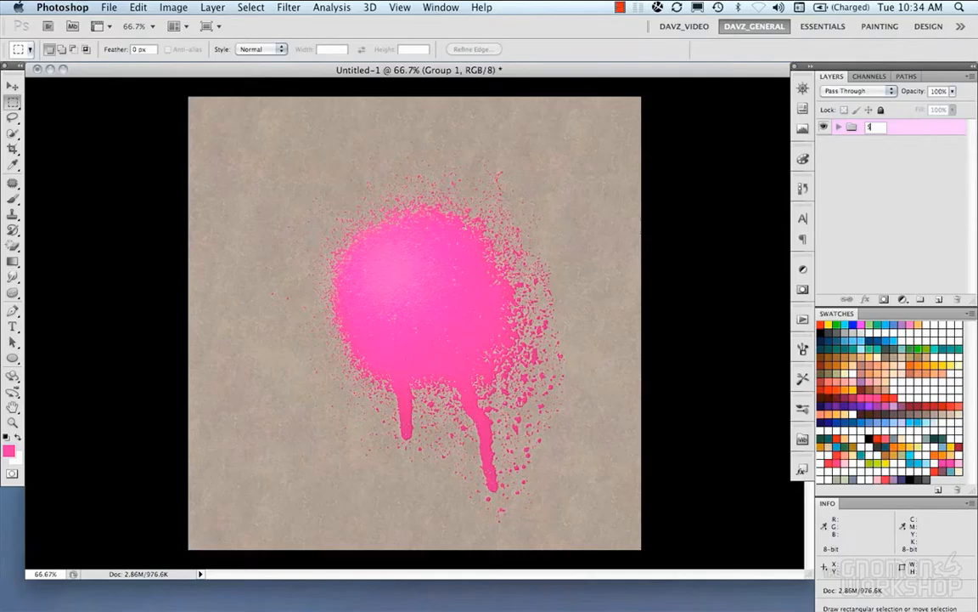
pyautogui.write('Spray')
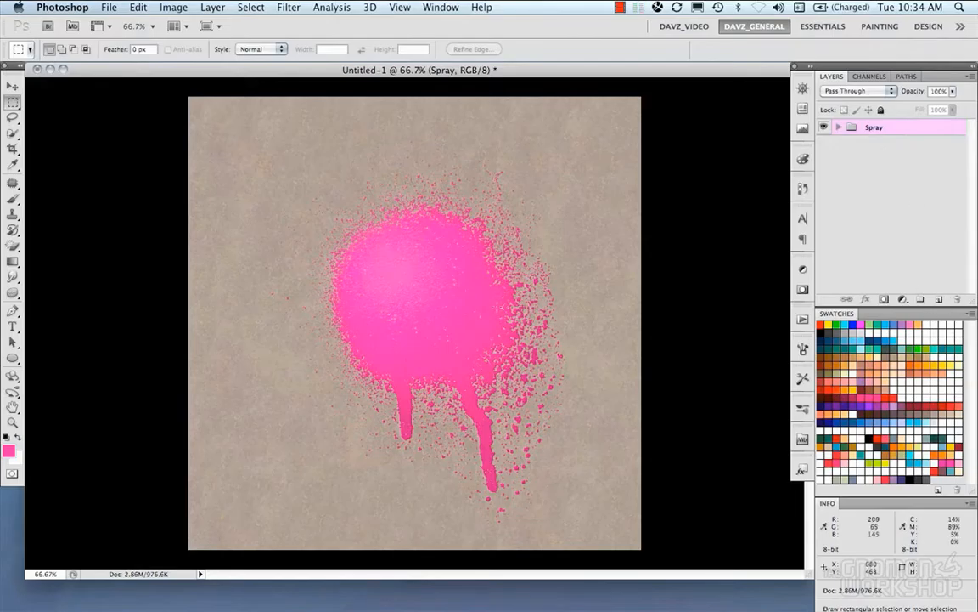
# Step: Type 'WHERE'S', 'DA' and 'SAWSE?' on three centred lines in the Gunplay font
pyautogui.write('W')
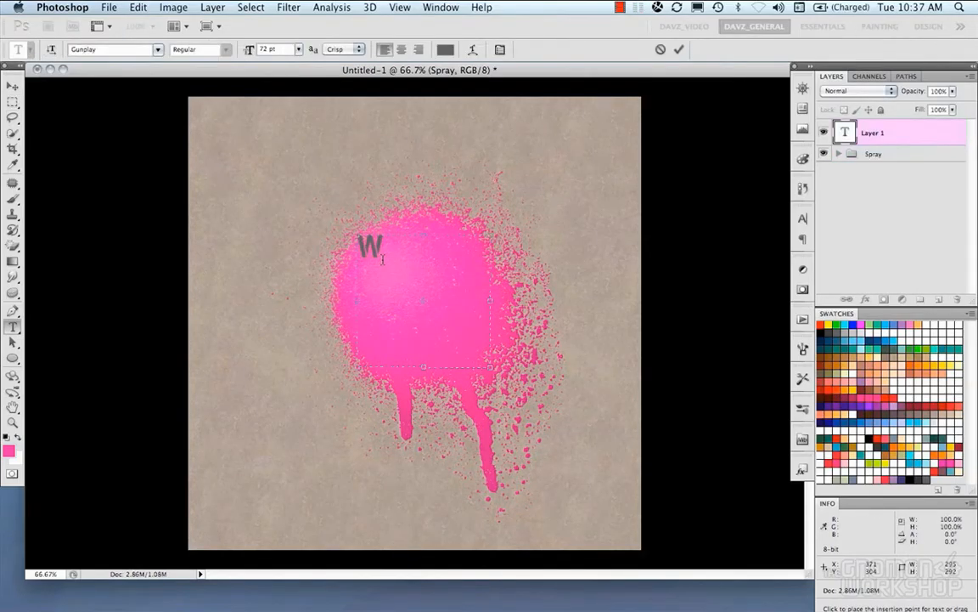
pyautogui.write("HERE'S")
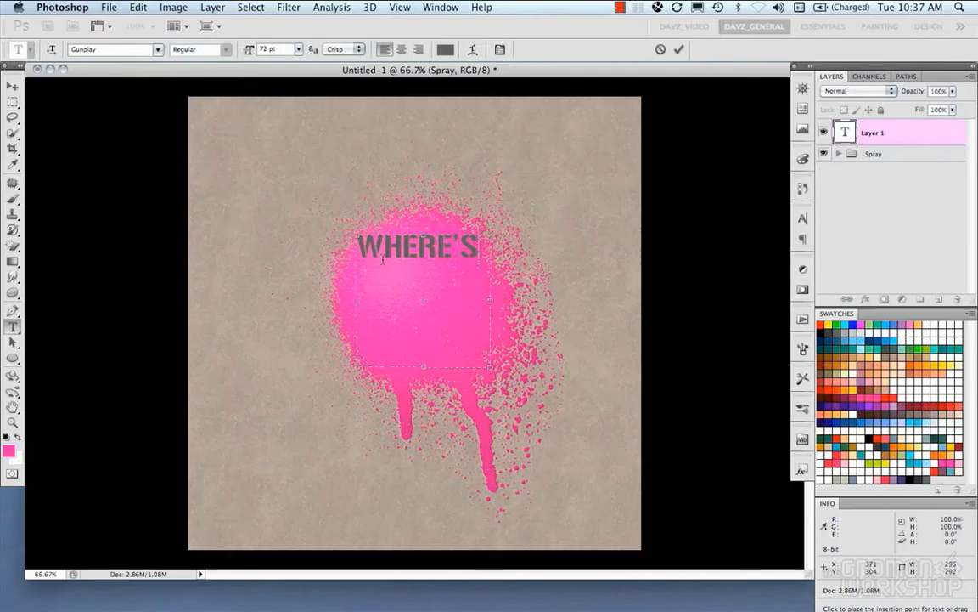
pyautogui.write('DA')
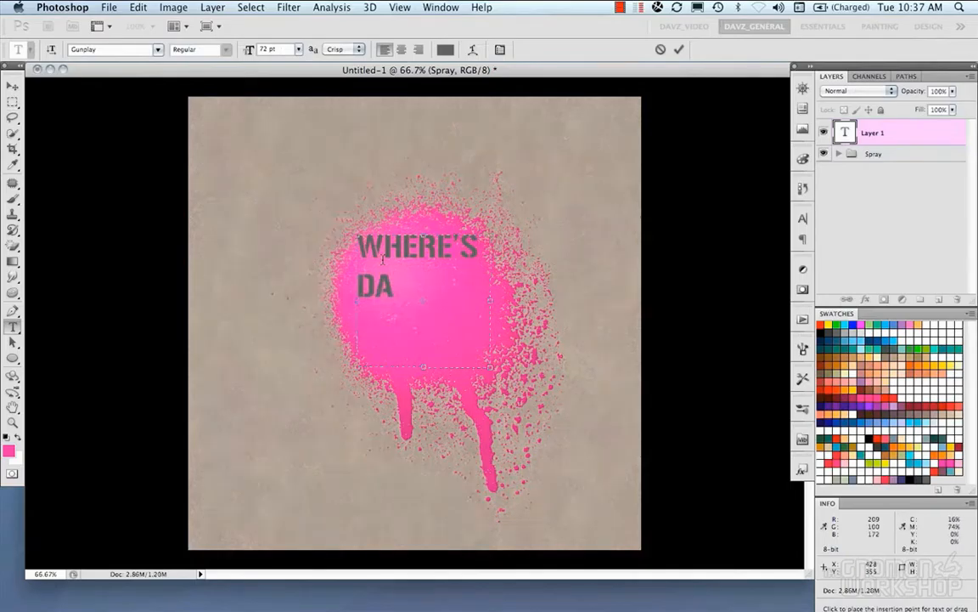
pyautogui.write('SAWSE?')
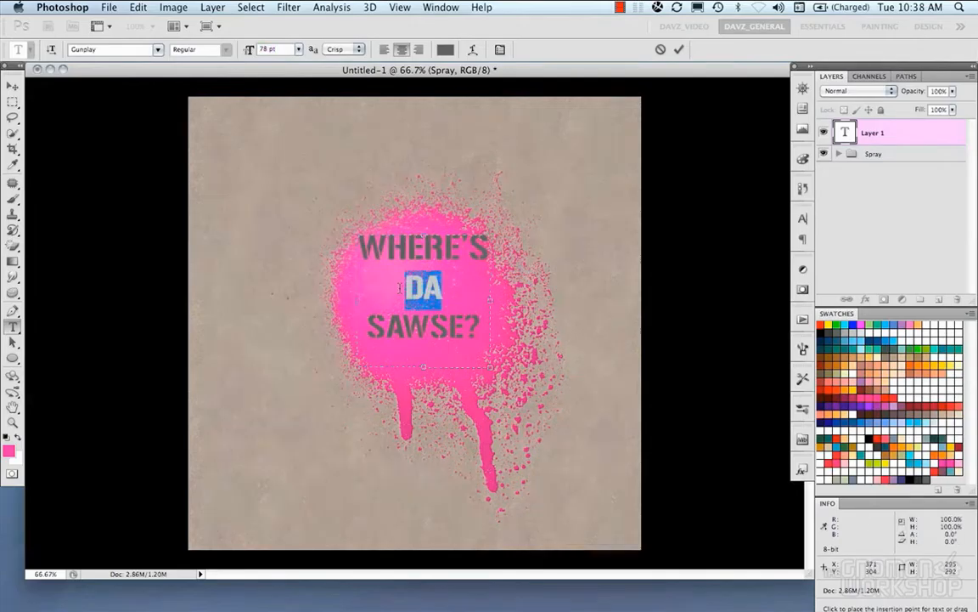
# Step: Set the text's line spacing and adjust kerning of letters in SAWSE in the Character panel
pyautogui.click(802, 217)
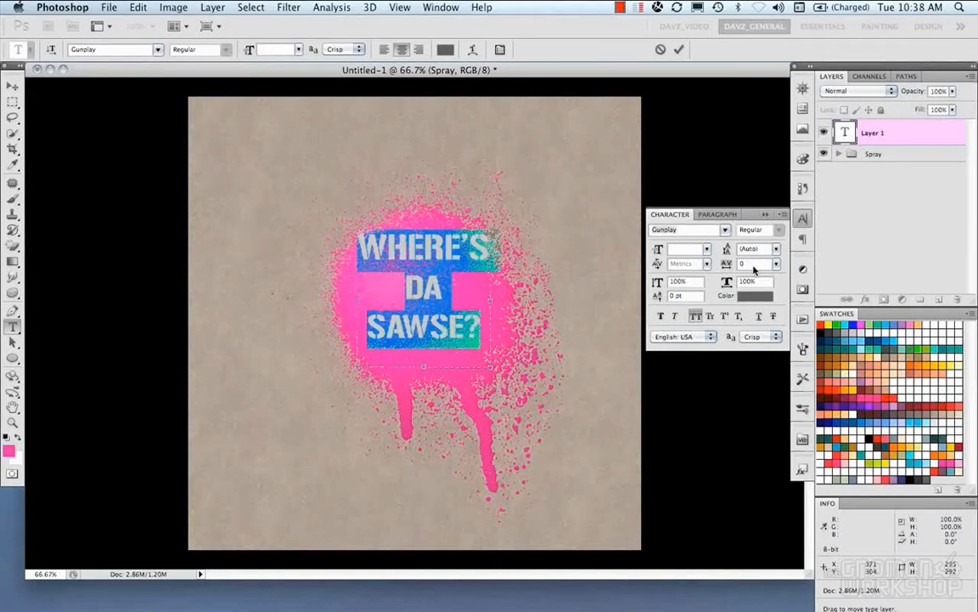
pyautogui.click(776, 248)
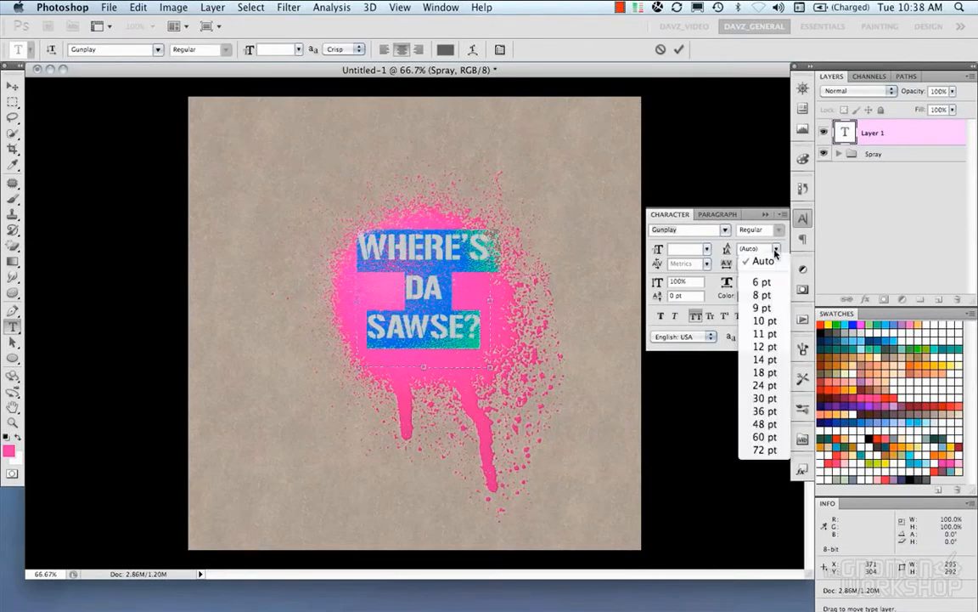
pyautogui.click(763, 281)
pyautogui.write('66')
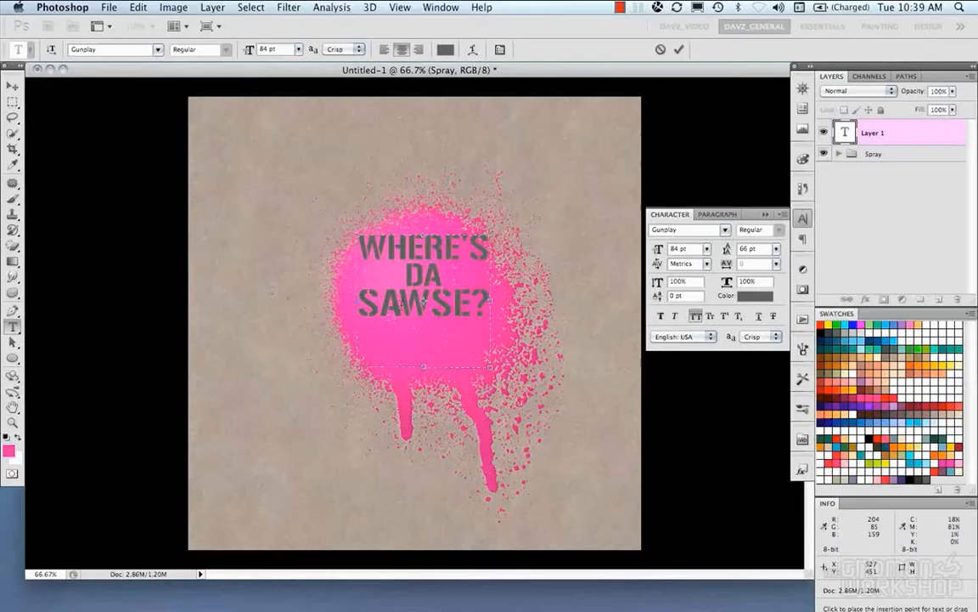
pyautogui.doubleClick(416, 303)
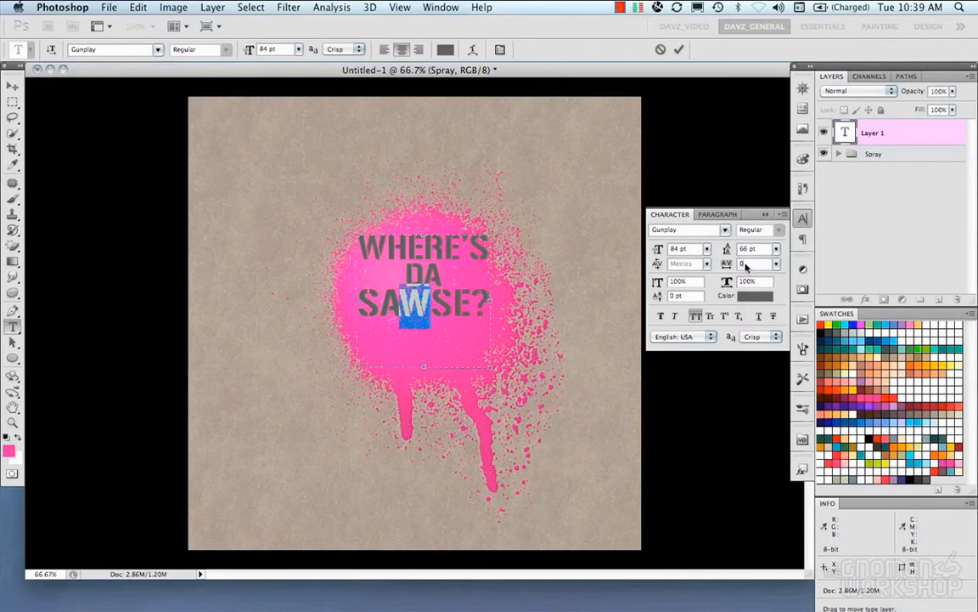
pyautogui.moveTo(756, 263)
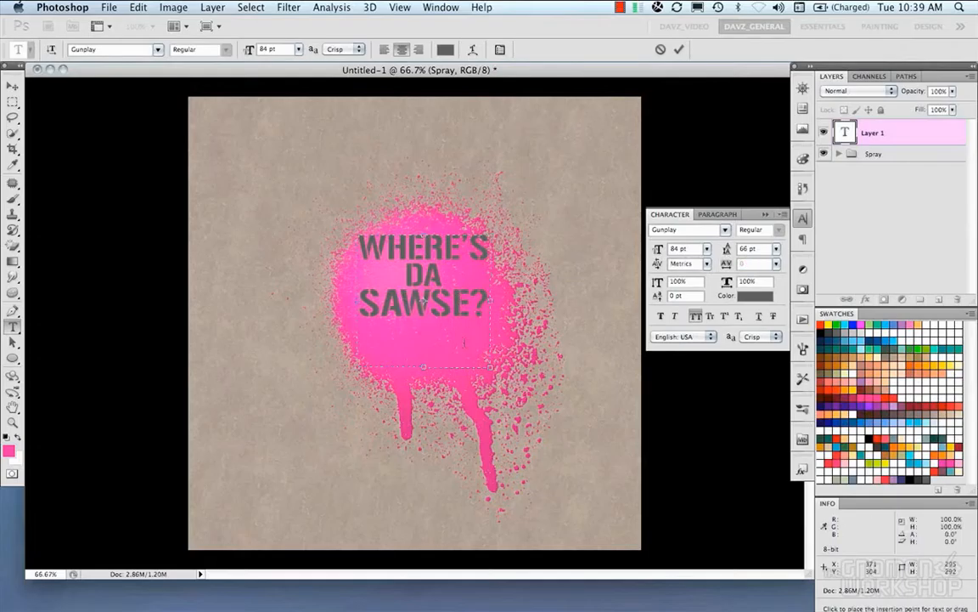
pyautogui.doubleClick(365, 303)
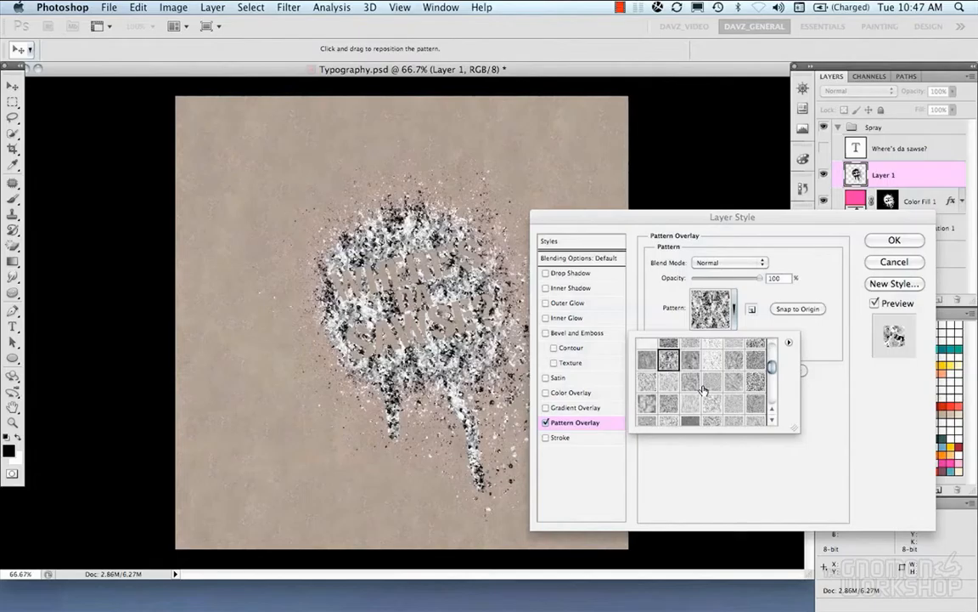
# Step: Choose a grunge pattern for the Pattern Overlay and confirm it
pyautogui.click(669, 359)
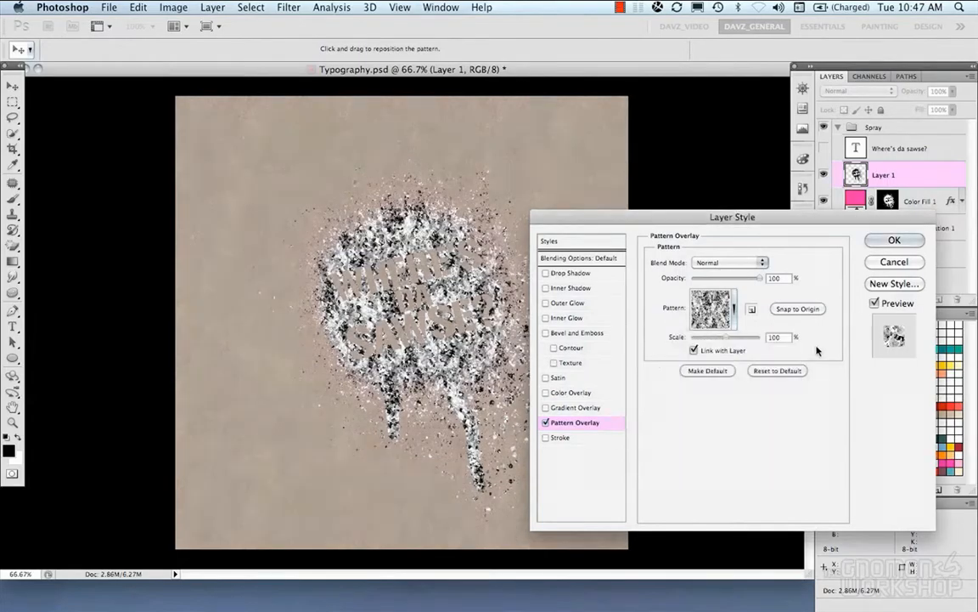
pyautogui.click(894, 240)
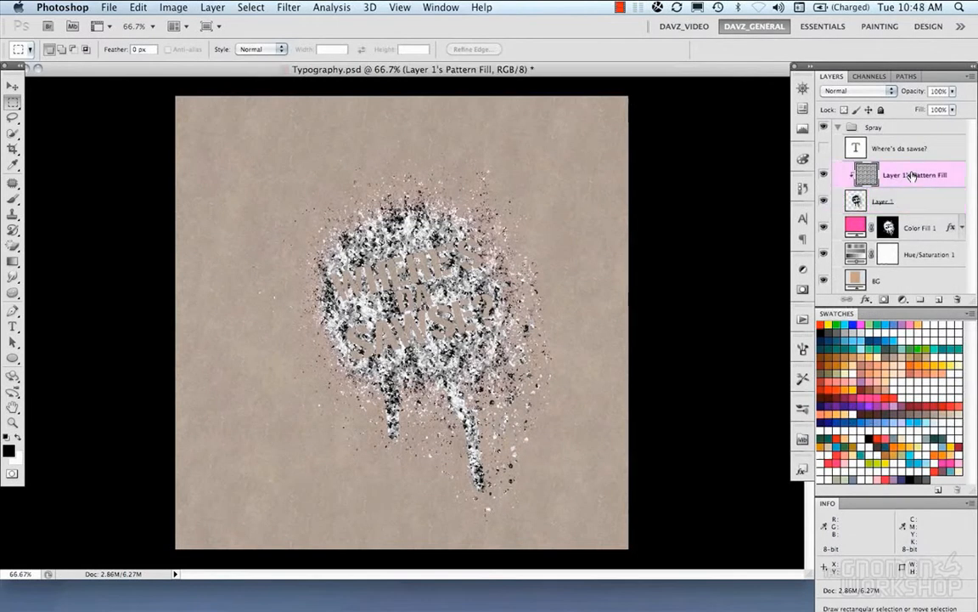
# Step: Apply a Gaussian Blur of about 4.4 radius to the pattern fill and set its opacity to 22%
pyautogui.click(288, 7)
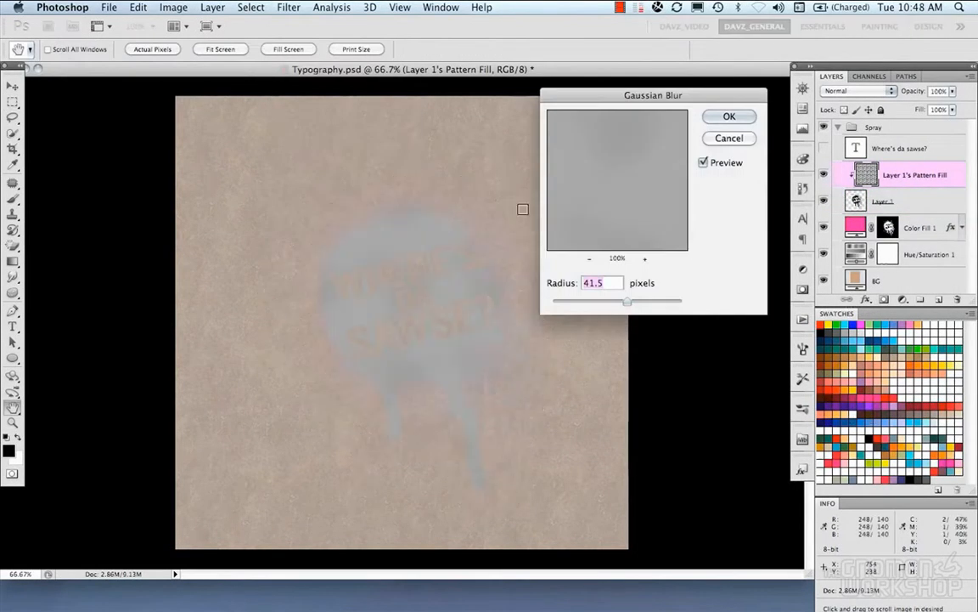
pyautogui.moveTo(627, 301); pyautogui.dragTo(581, 301)
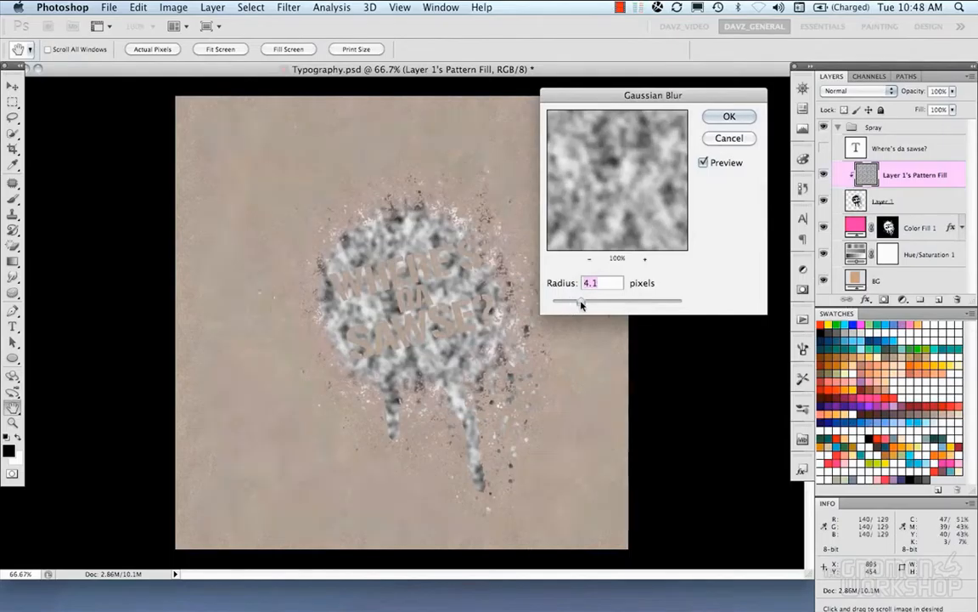
pyautogui.moveTo(578, 301); pyautogui.dragTo(586, 301)
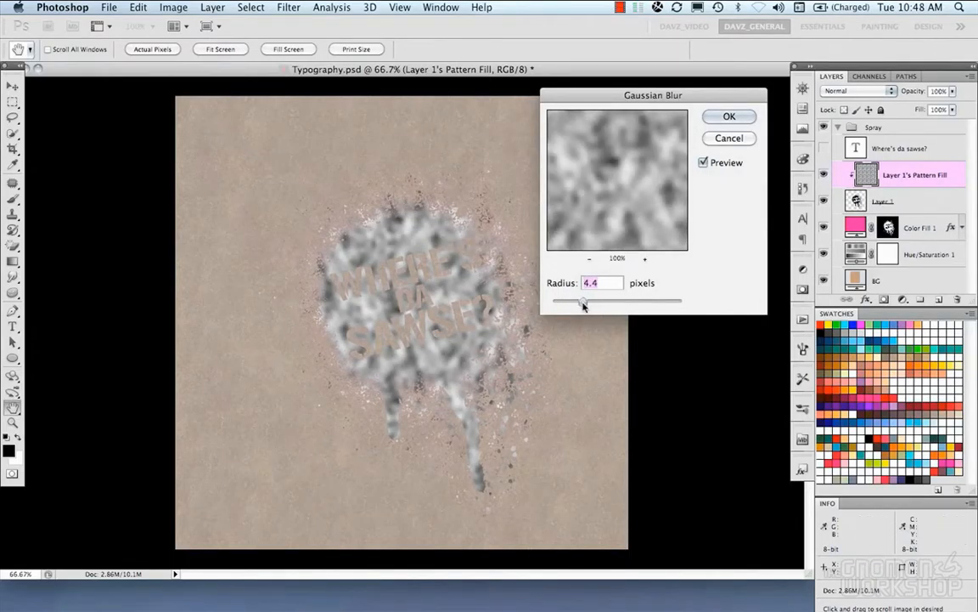
pyautogui.click(729, 117)
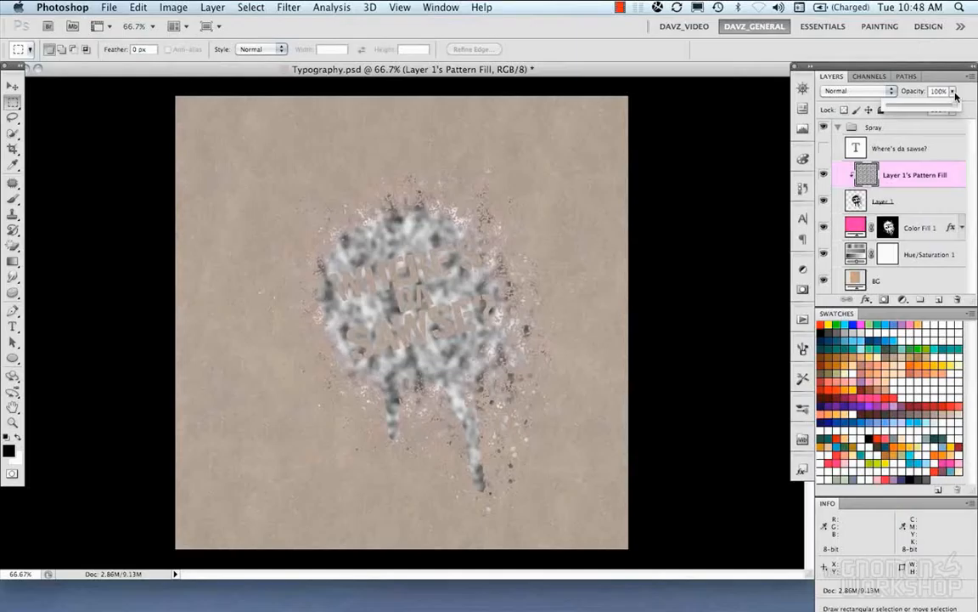
pyautogui.moveTo(960, 103); pyautogui.dragTo(908, 104)
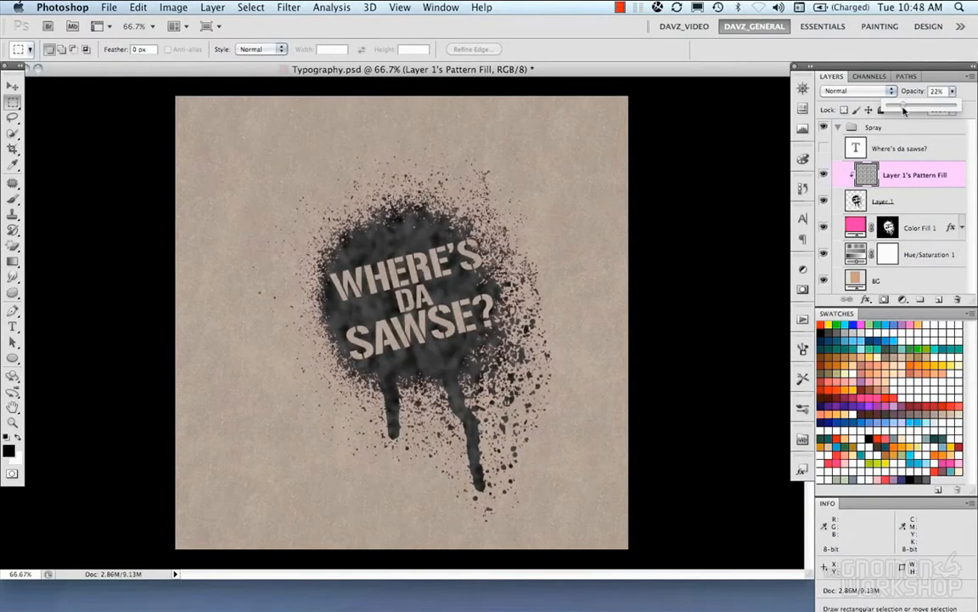
pyautogui.click(288, 7)
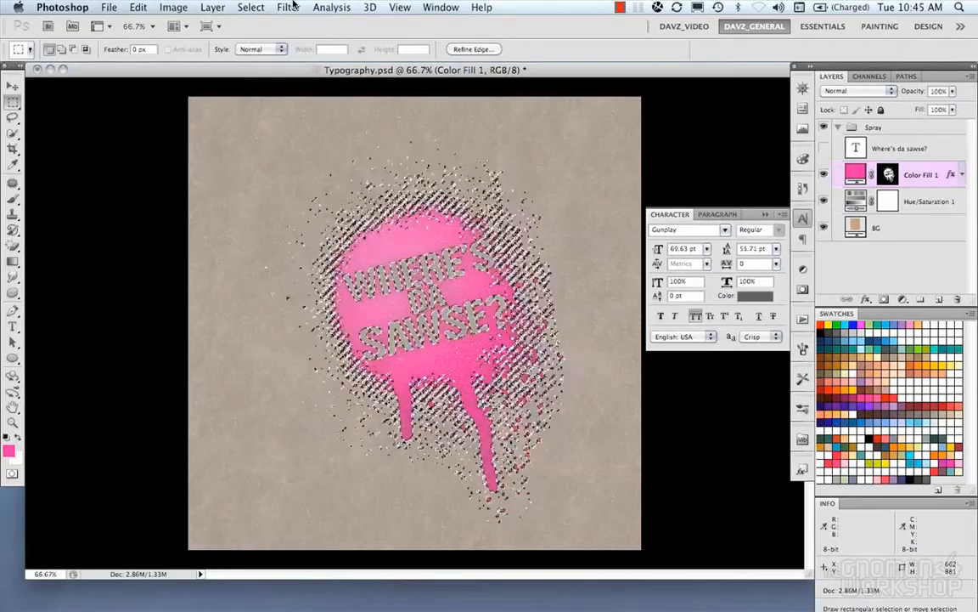
# Step: Browse the Filter menu, save the Typography document with Cmd+S, and open the File menu
pyautogui.click(288, 7)
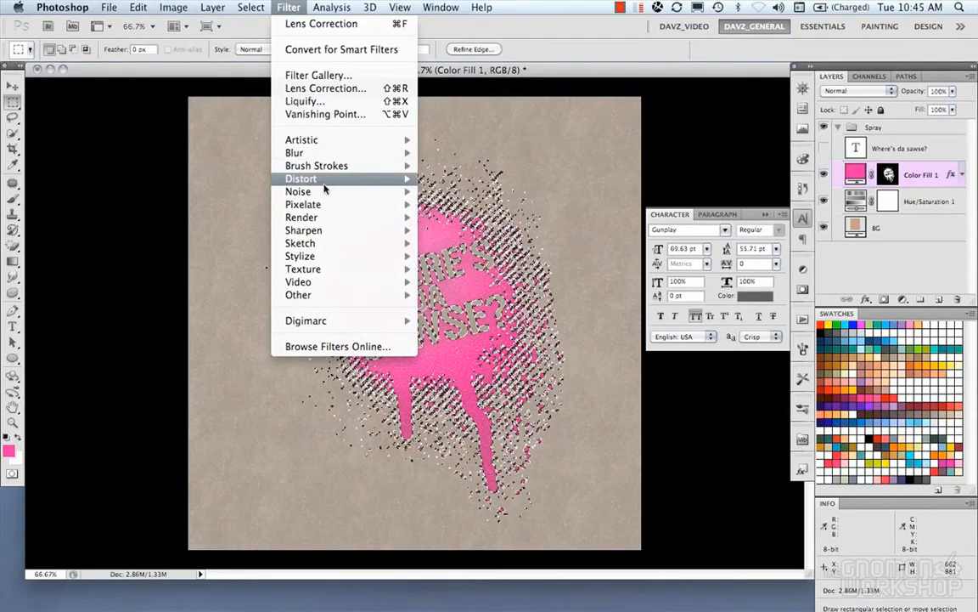
pyautogui.moveTo(302, 217)
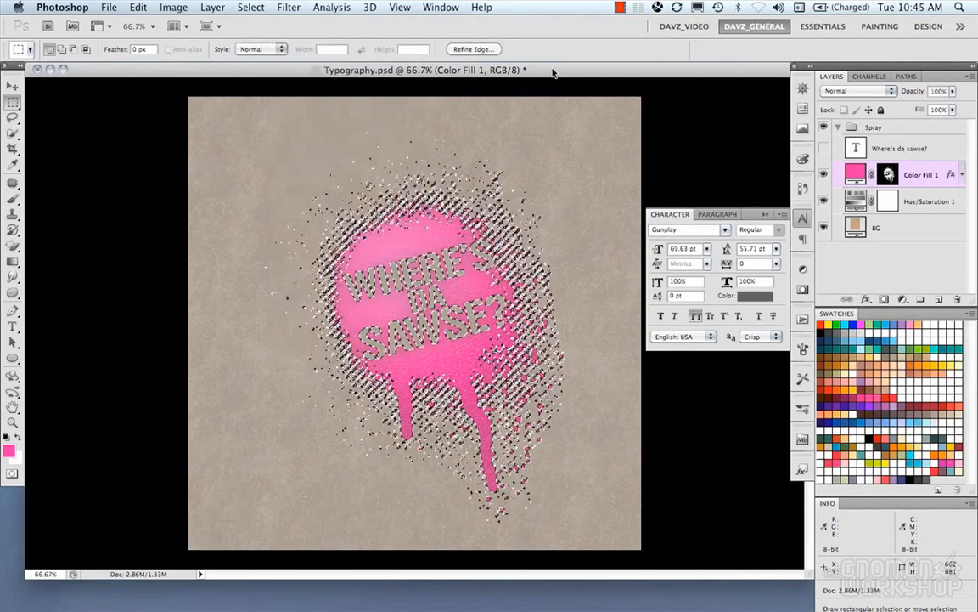
pyautogui.click(109, 7)
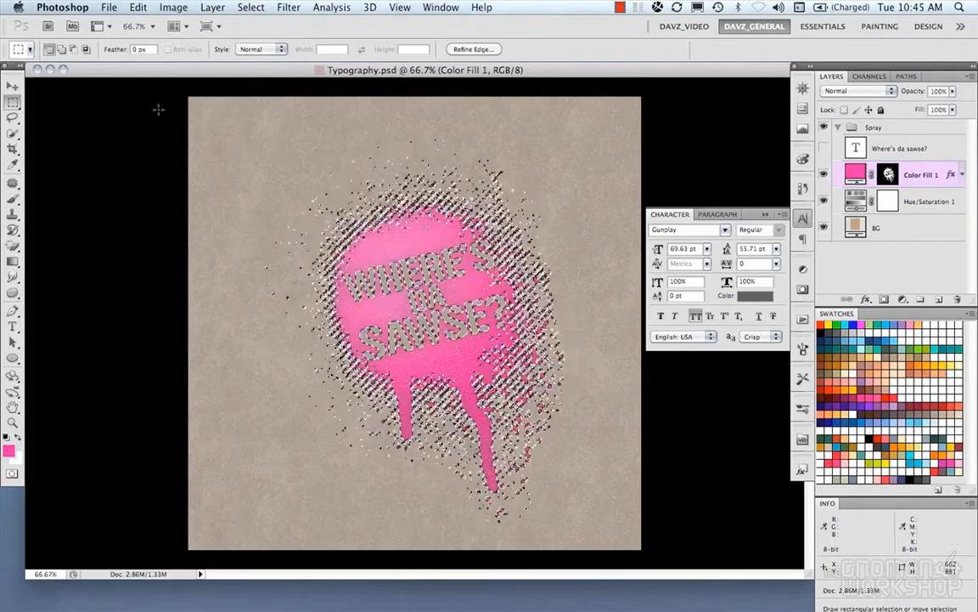
pyautogui.click(109, 7)
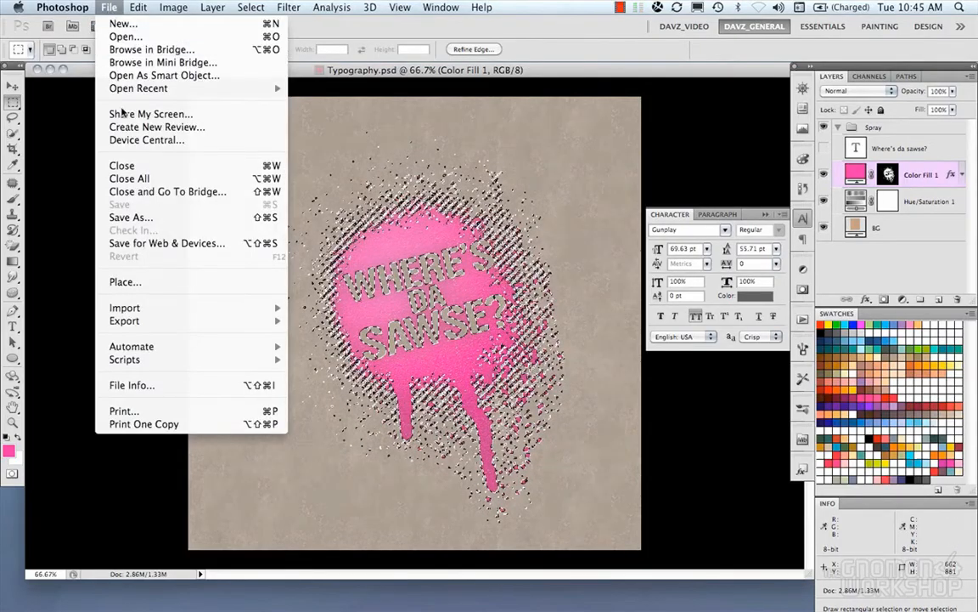
pyautogui.click(121, 164)
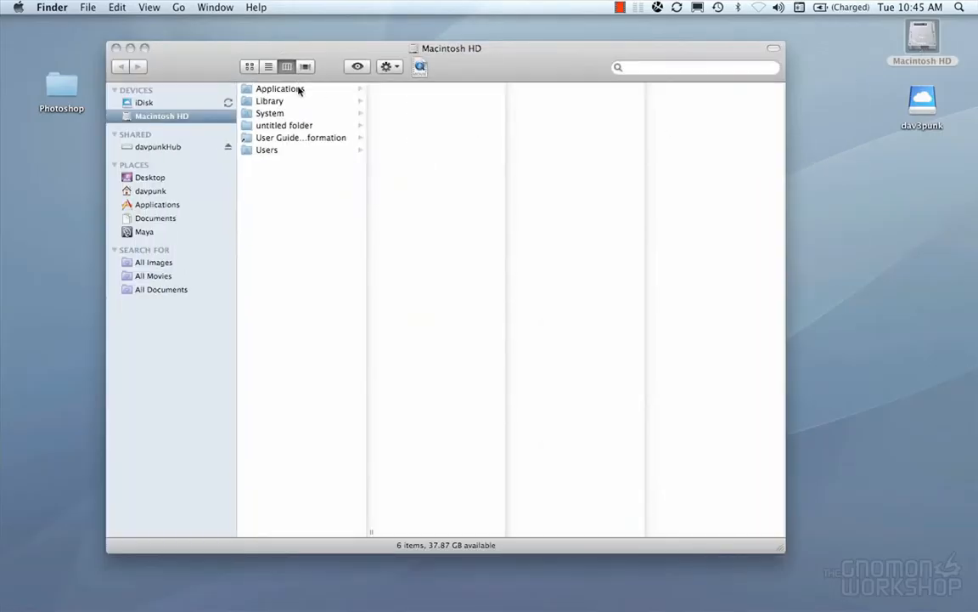
# Step: Show the Get Info window for Applications > Adobe Photoshop CS5 application
pyautogui.click(280, 89)
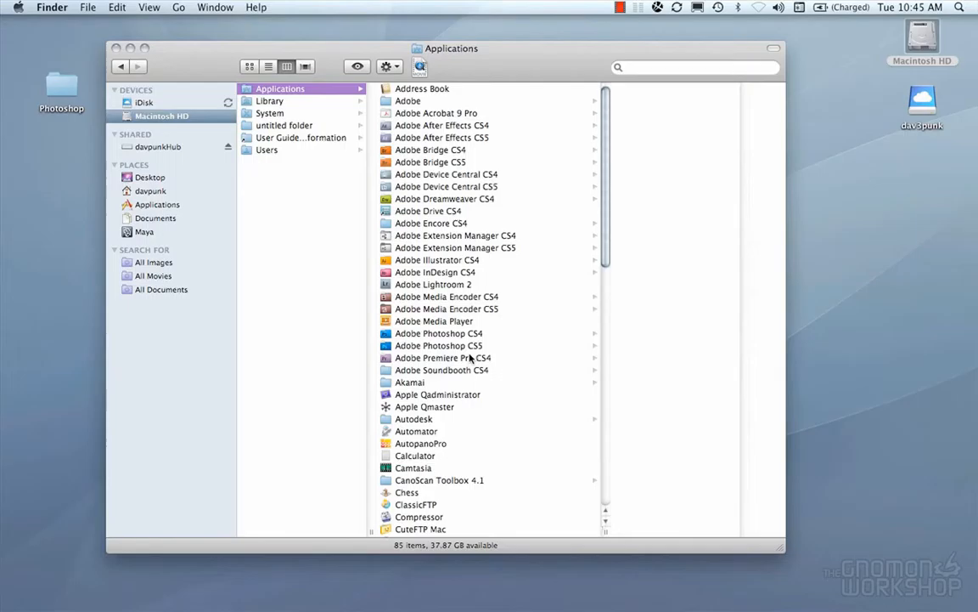
pyautogui.click(439, 345)
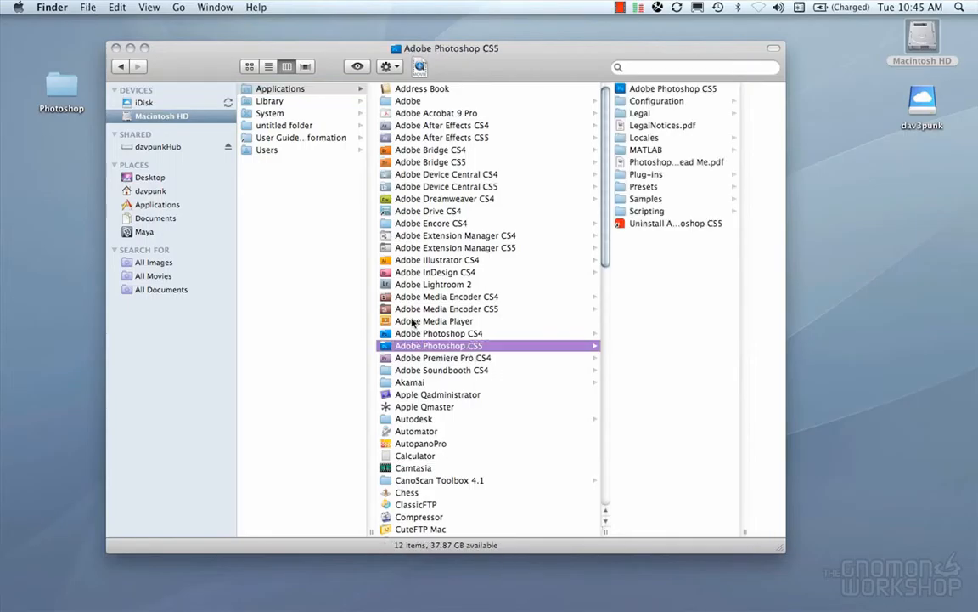
pyautogui.click(671, 88)
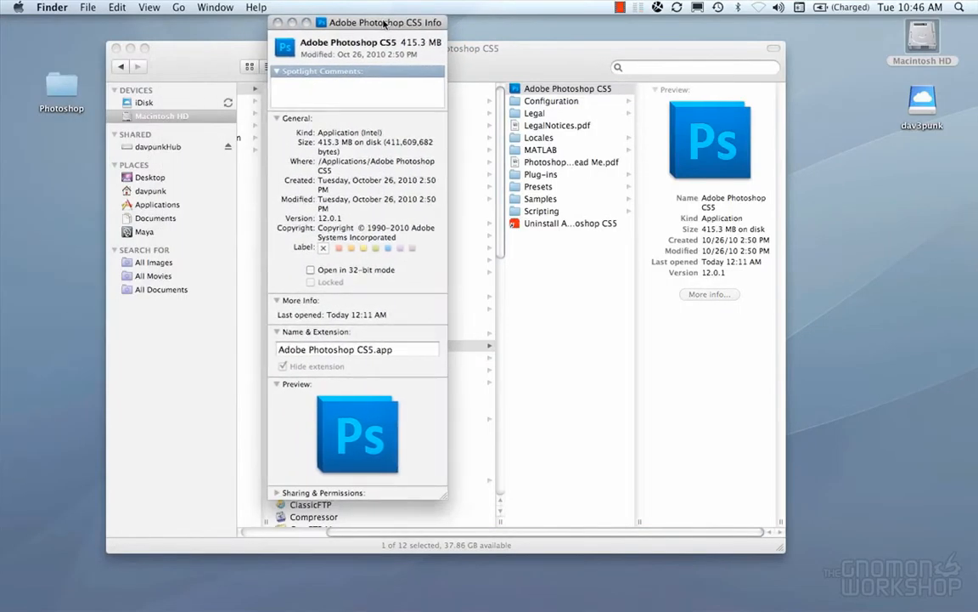
pyautogui.moveTo(354, 308)
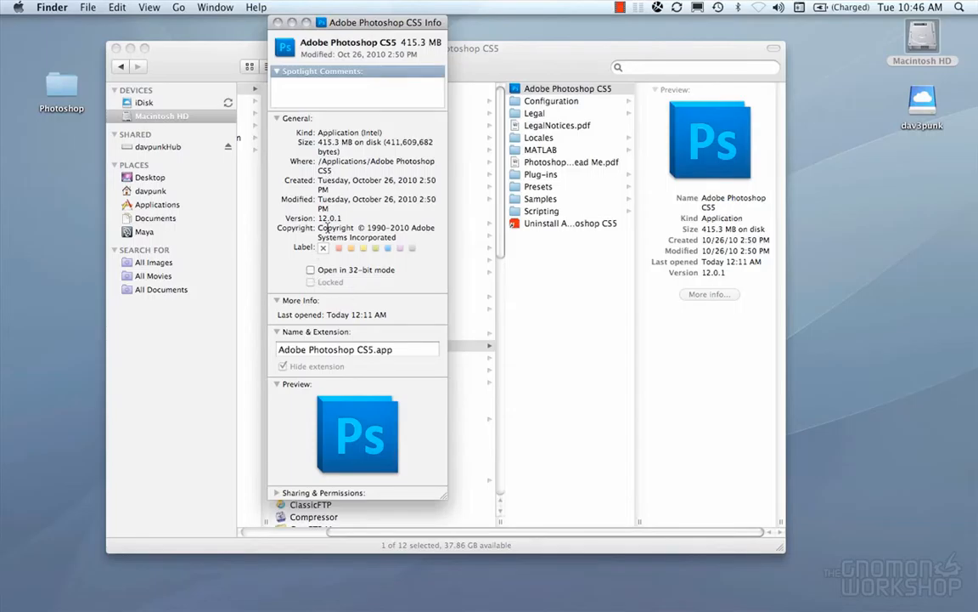
pyautogui.click(311, 269)
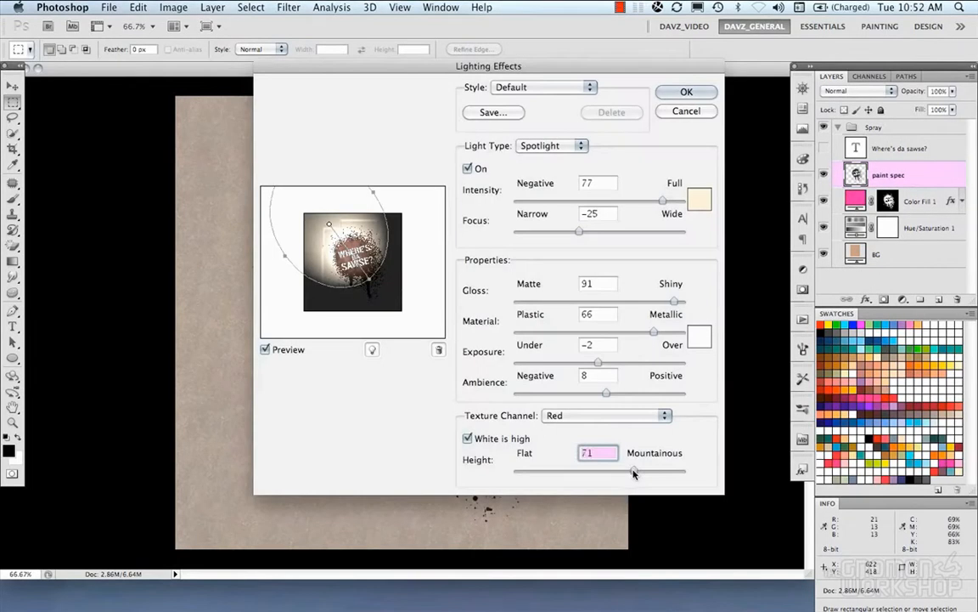
# Step: Apply a glossy, narrow spotlight Lighting Effect with red-channel texture at maximum height
pyautogui.moveTo(634, 473); pyautogui.dragTo(648, 473)
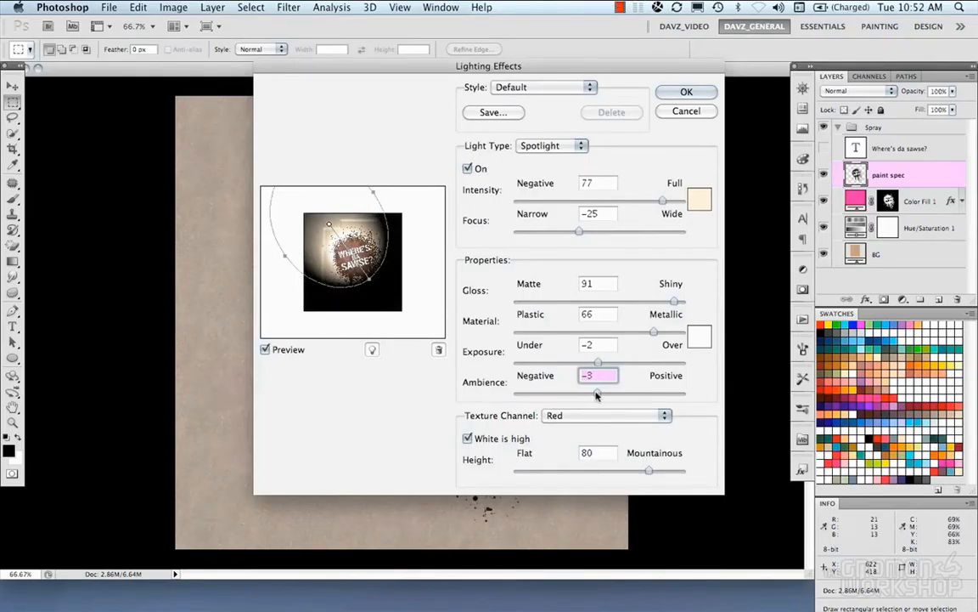
pyautogui.click(598, 344)
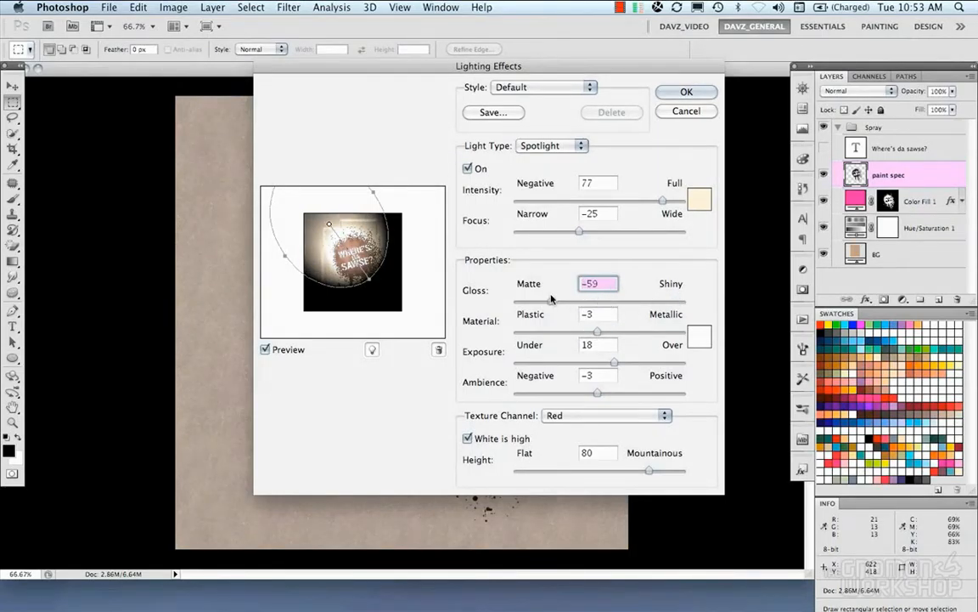
pyautogui.moveTo(582, 302); pyautogui.dragTo(630, 302)
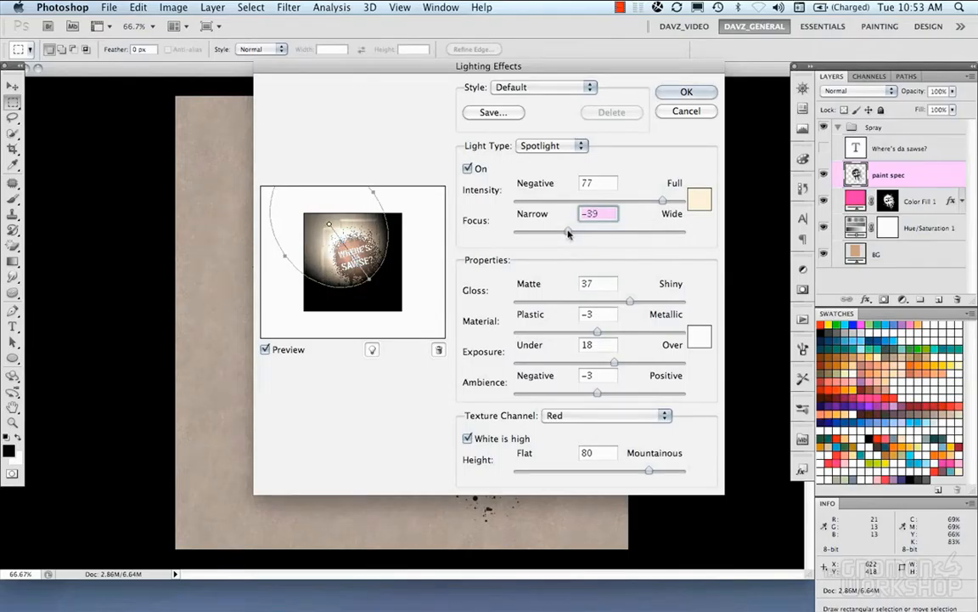
pyautogui.moveTo(568, 232); pyautogui.dragTo(545, 232)
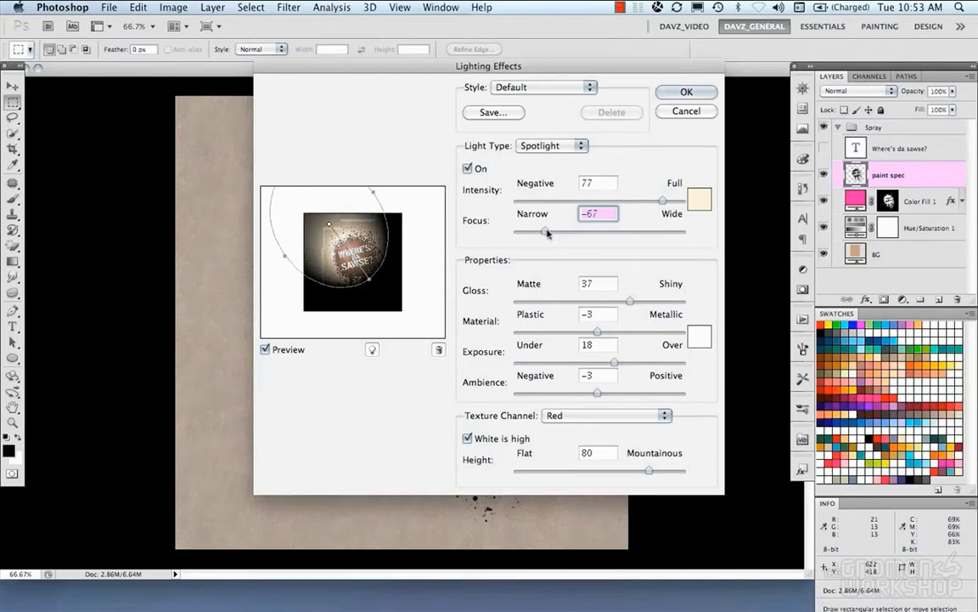
pyautogui.click(607, 415)
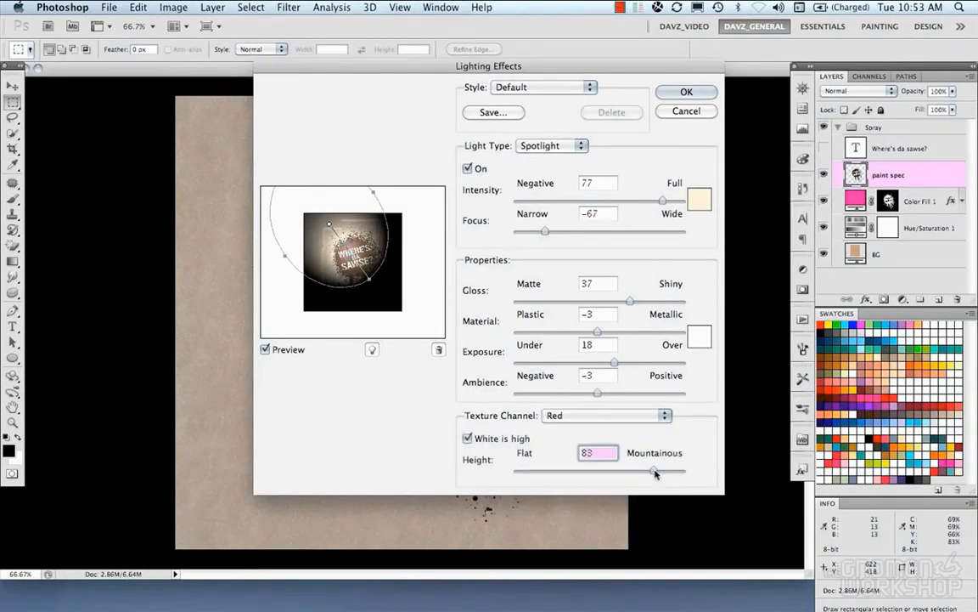
pyautogui.moveTo(654, 470); pyautogui.dragTo(682, 470)
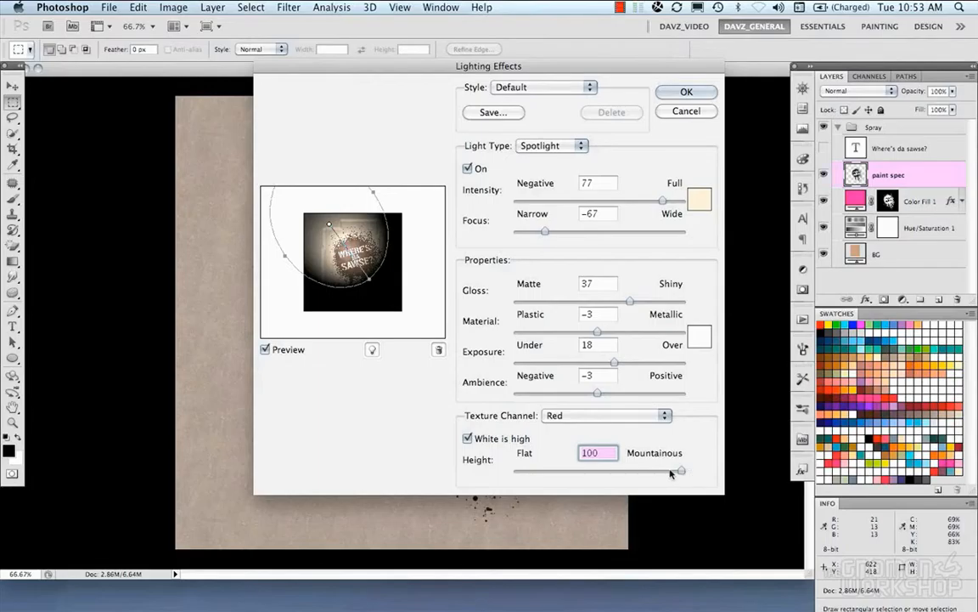
pyautogui.click(467, 438)
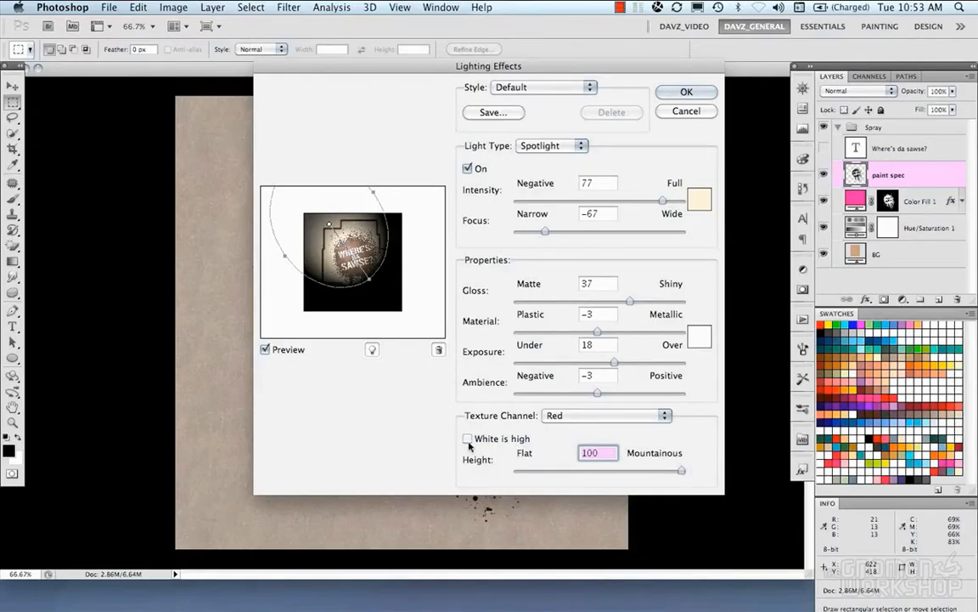
pyautogui.click(468, 438)
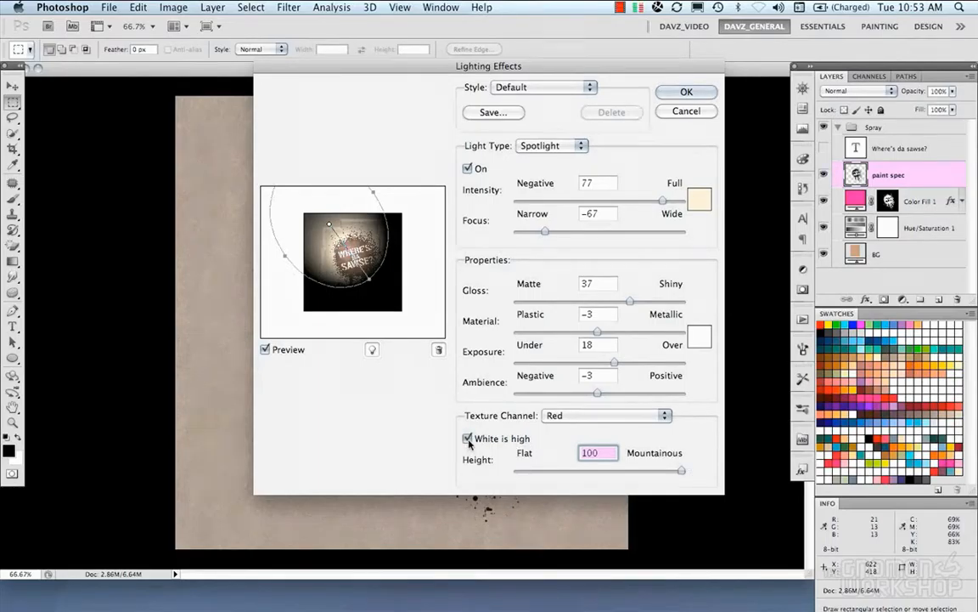
pyautogui.click(467, 438)
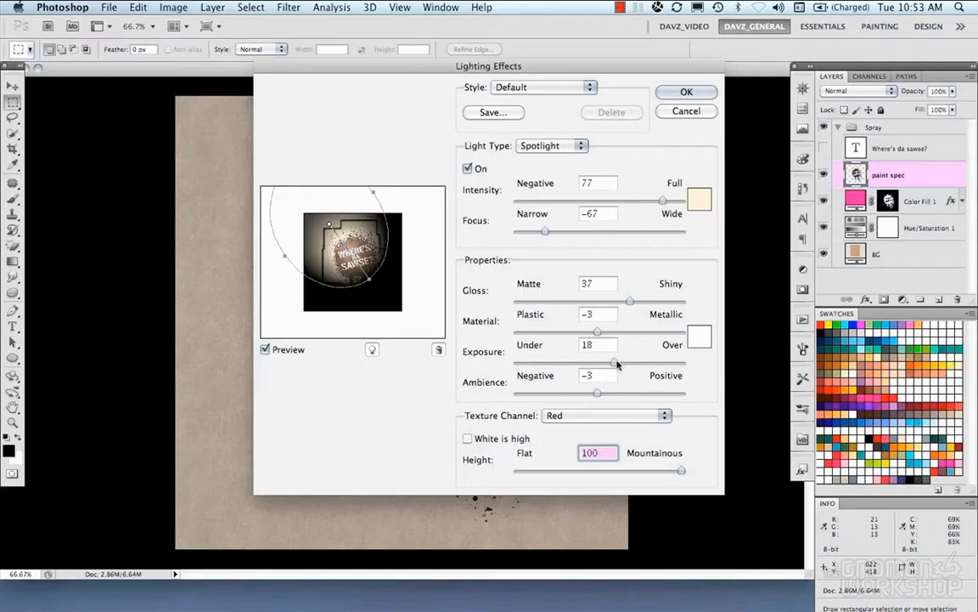
pyautogui.click(686, 92)
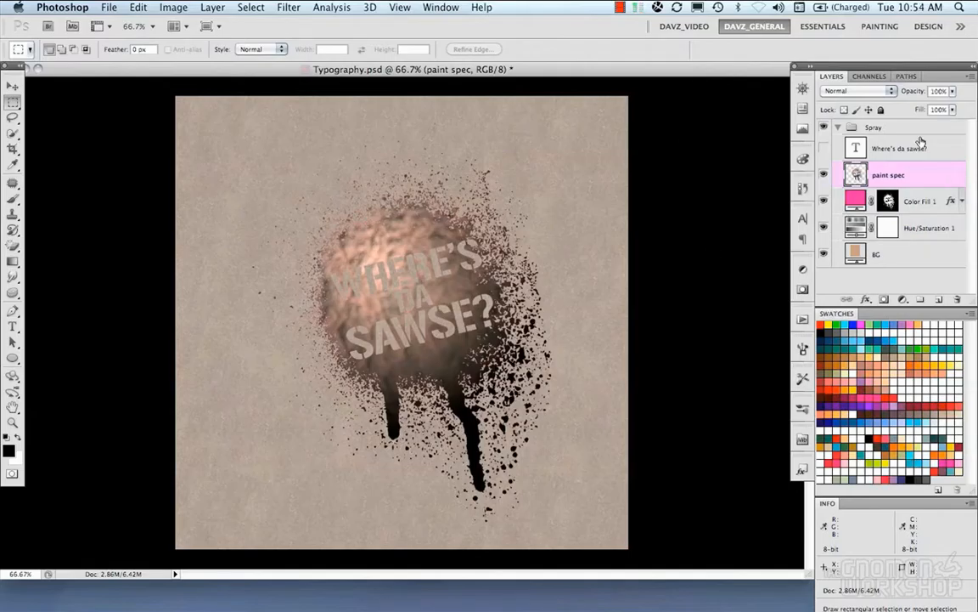
# Step: Set paint spec to Linear Dodge (Add) at about 24% opacity
pyautogui.click(858, 91)
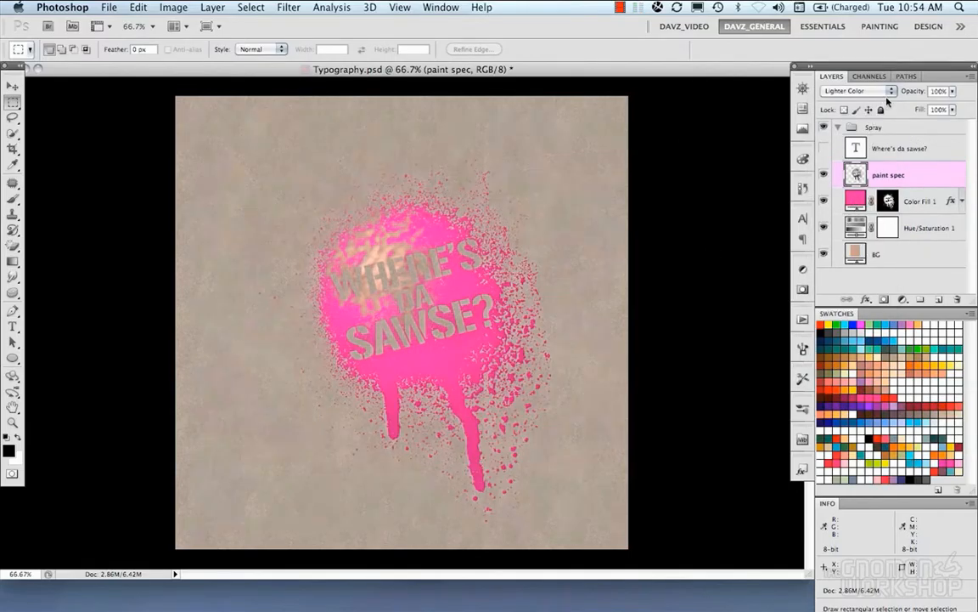
pyautogui.click(858, 91)
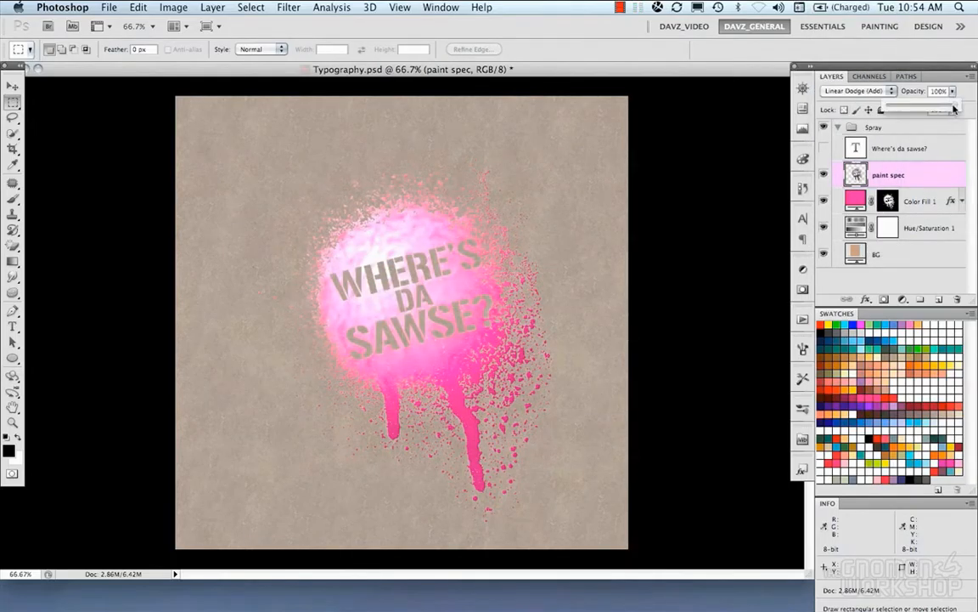
pyautogui.moveTo(954, 109); pyautogui.dragTo(919, 109)
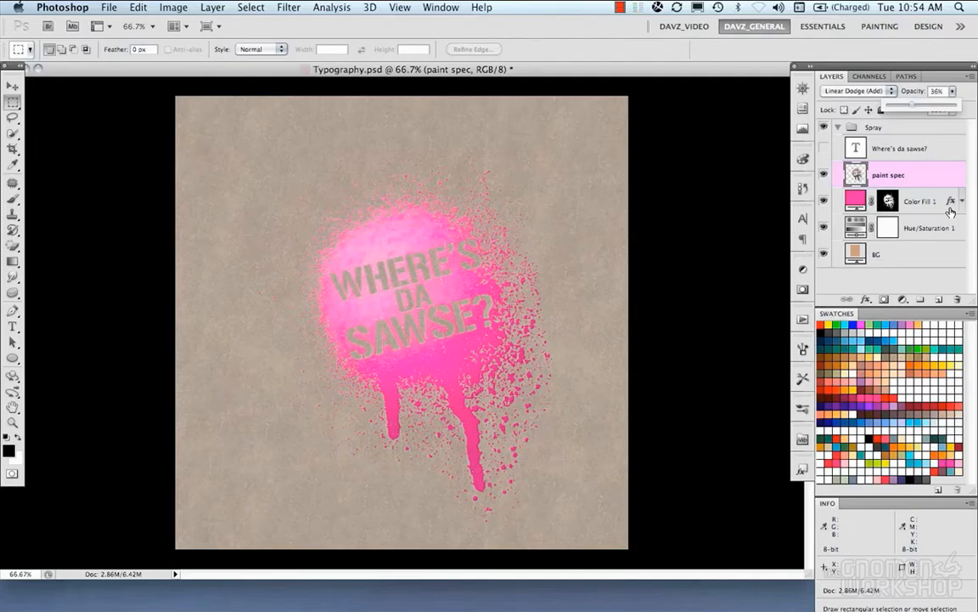
pyautogui.moveTo(911, 109); pyautogui.dragTo(905, 109)
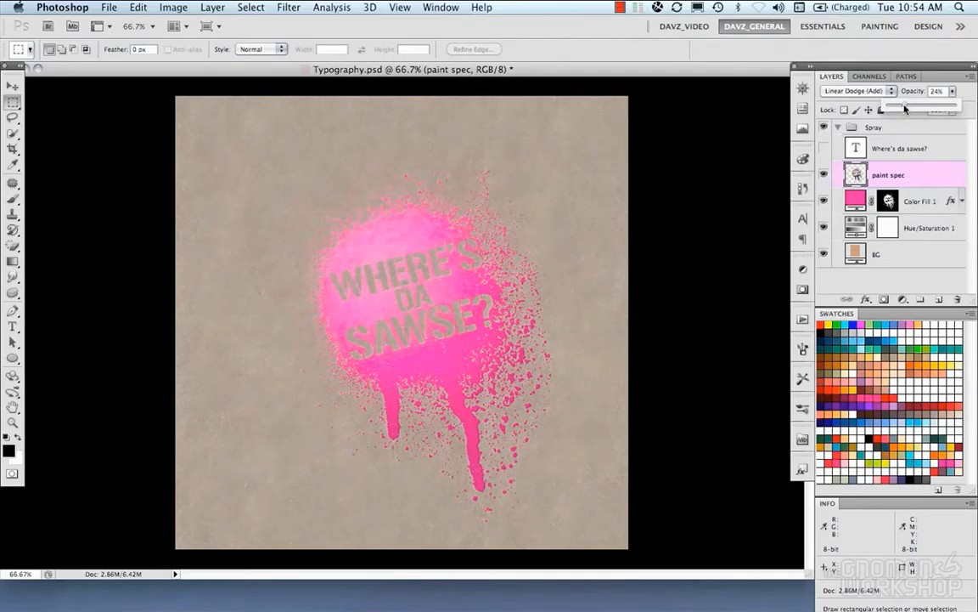
pyautogui.moveTo(901, 109); pyautogui.dragTo(908, 109)
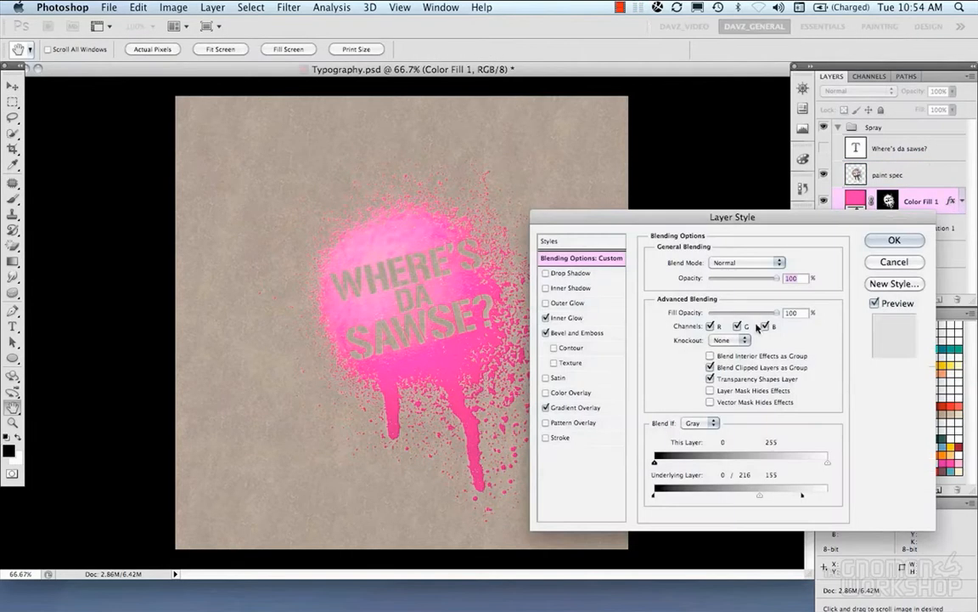
# Step: In Color Fill 1's Layer Style, turn off Drop Shadow and enable Layer Mask Hides Effects
pyautogui.click(572, 273)
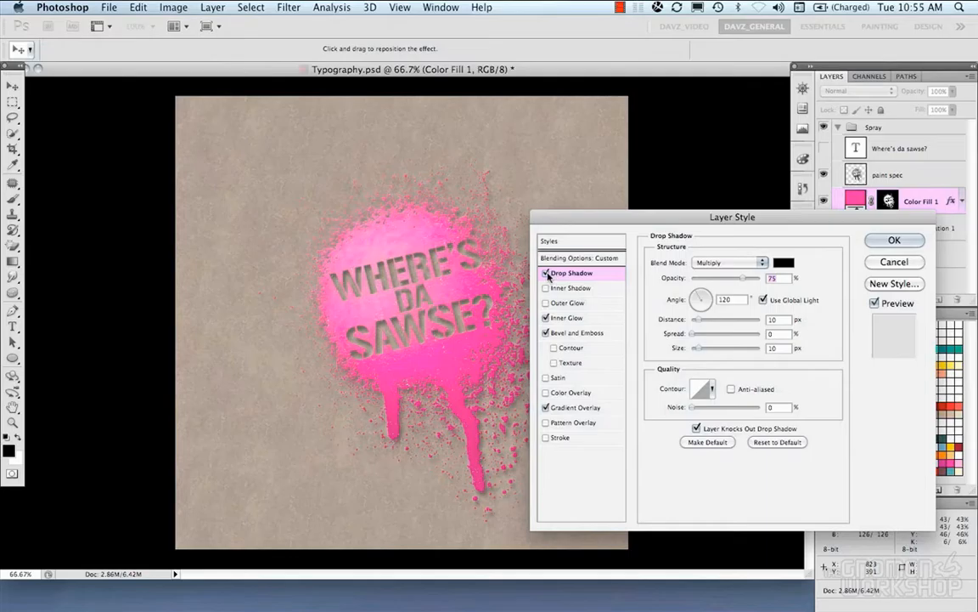
pyautogui.click(582, 257)
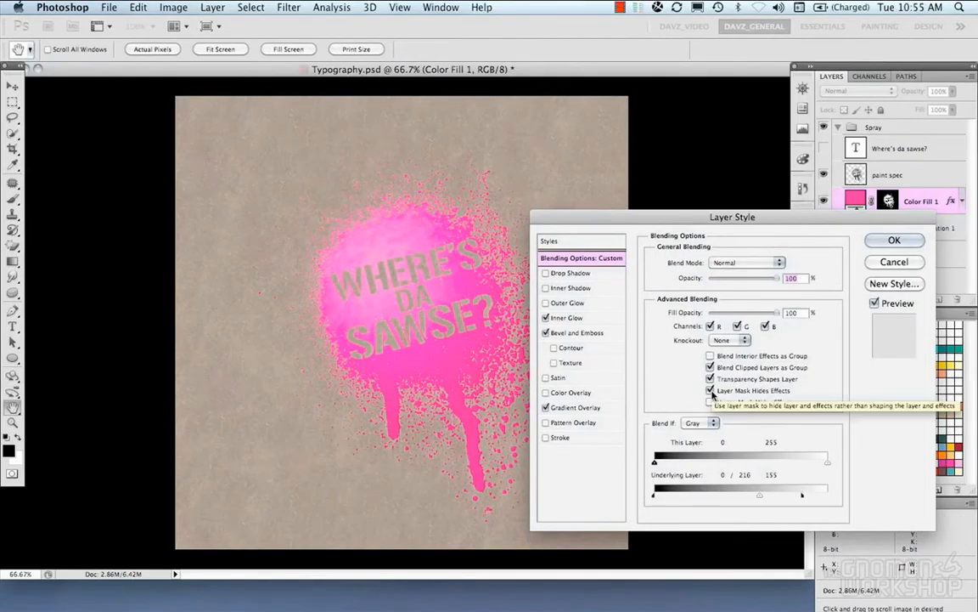
pyautogui.click(711, 390)
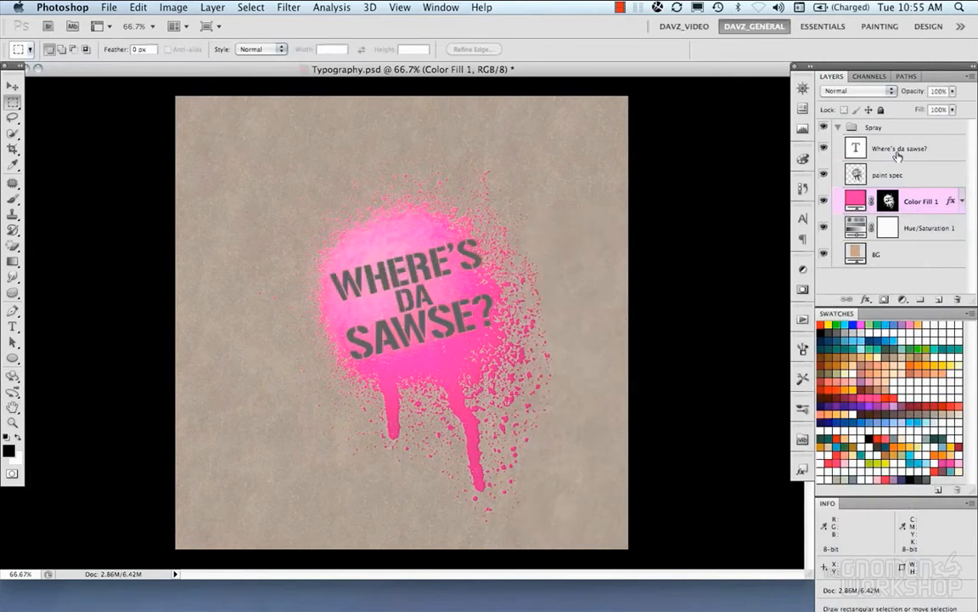
# Step: Select the WHERE'S DA SAWSE? type layer and pick white as its colour
pyautogui.click(901, 148)
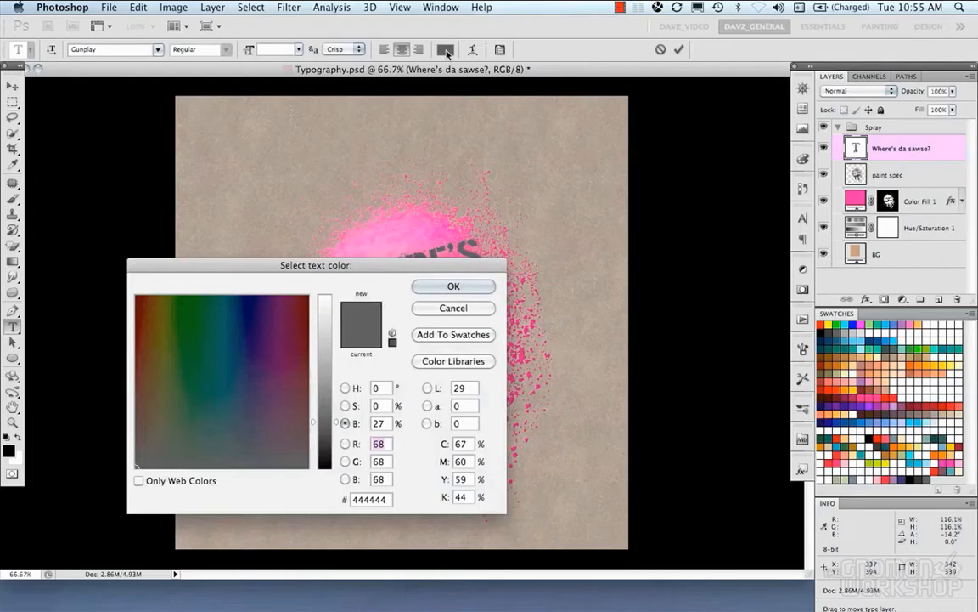
pyautogui.moveTo(316, 265); pyautogui.dragTo(491, 147)
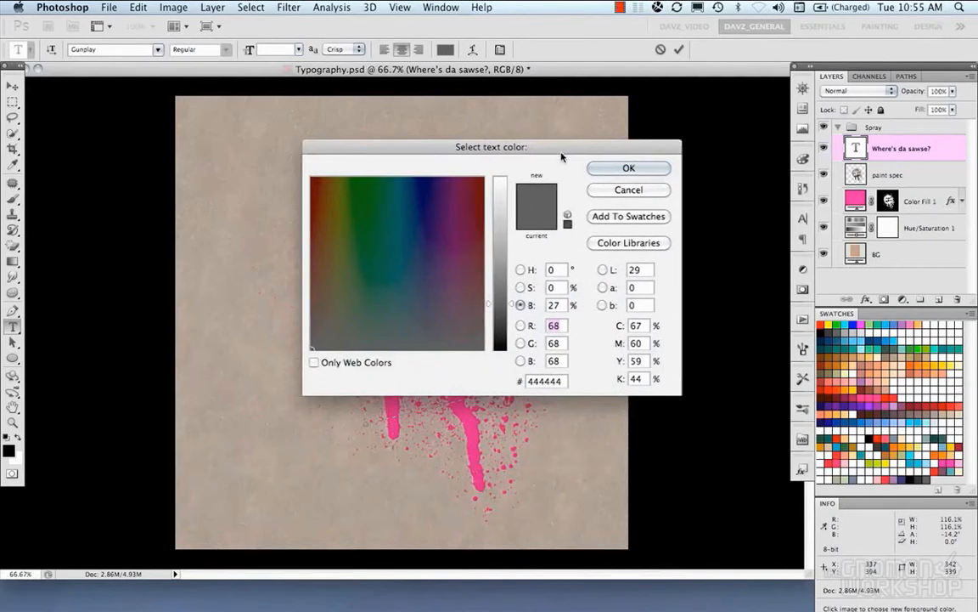
pyautogui.click(628, 167)
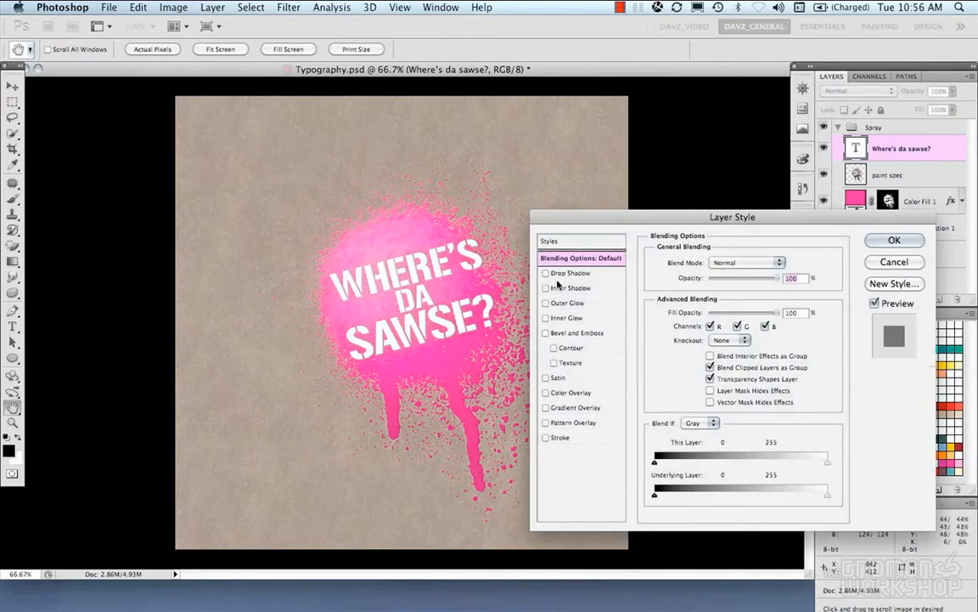
# Step: Add a Multiply inner shadow at 100%, Distance 1, Choke 4, Size 6 to the text
pyautogui.click(570, 273)
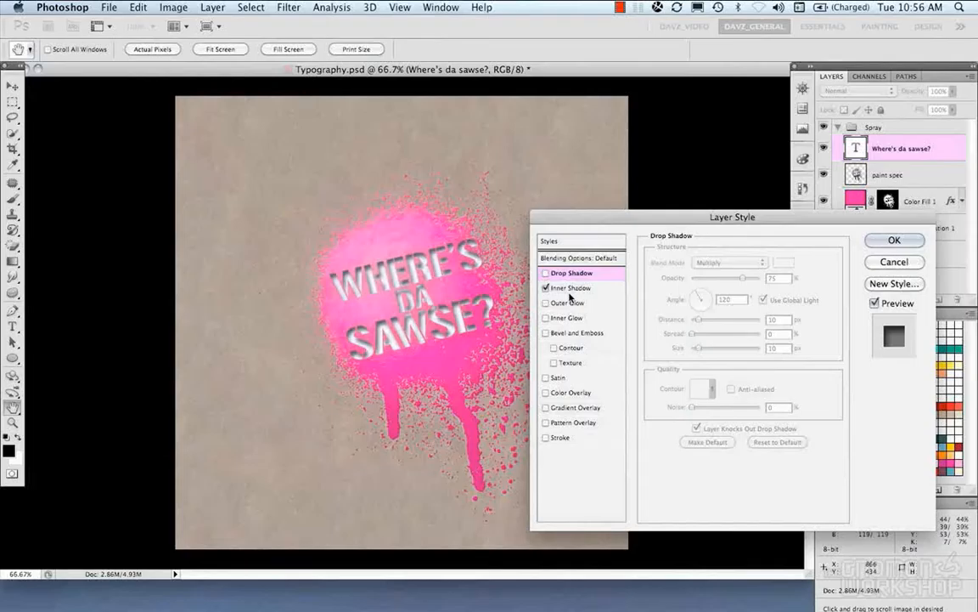
pyautogui.click(571, 287)
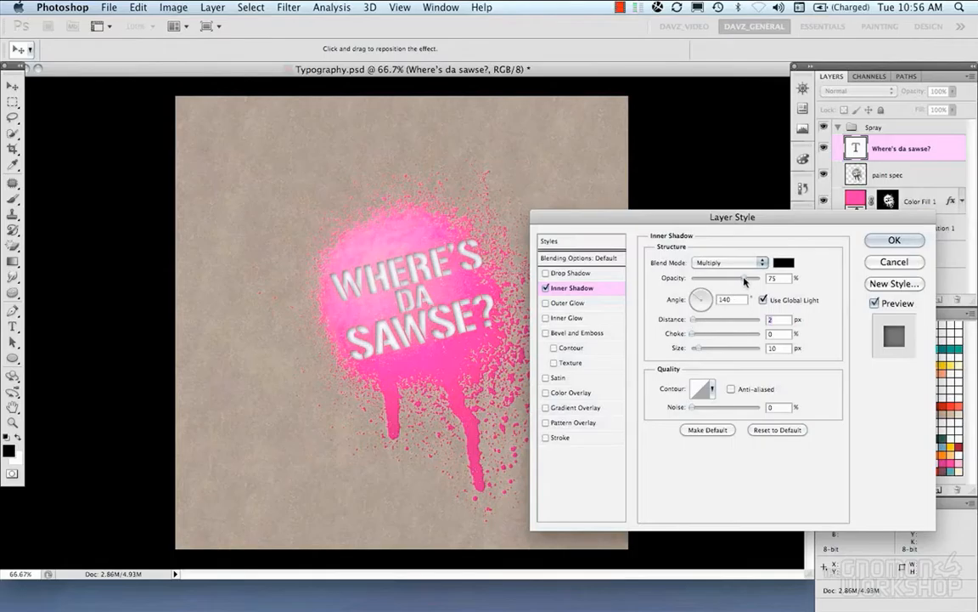
pyautogui.moveTo(743, 278); pyautogui.dragTo(760, 278)
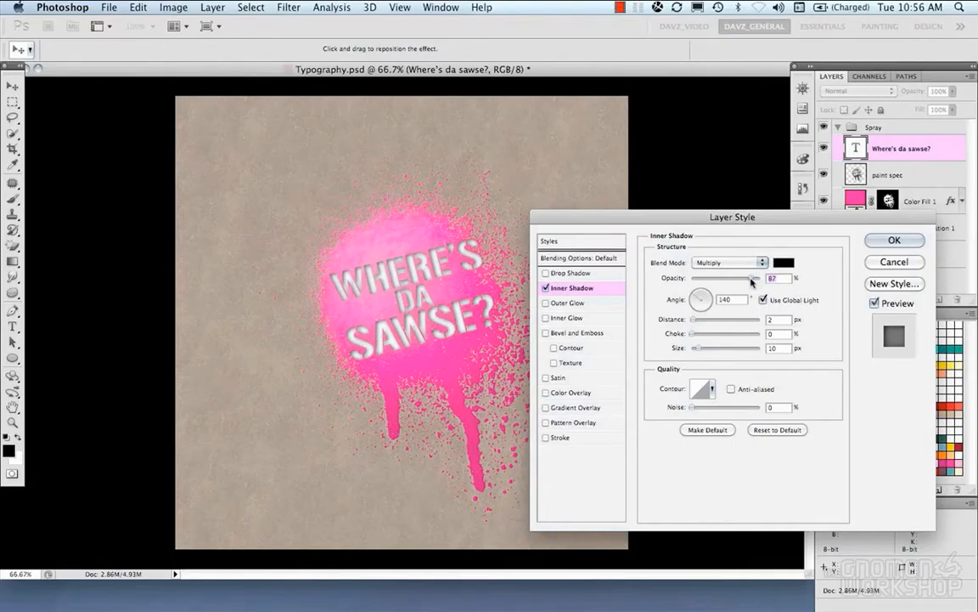
pyautogui.moveTo(751, 278)
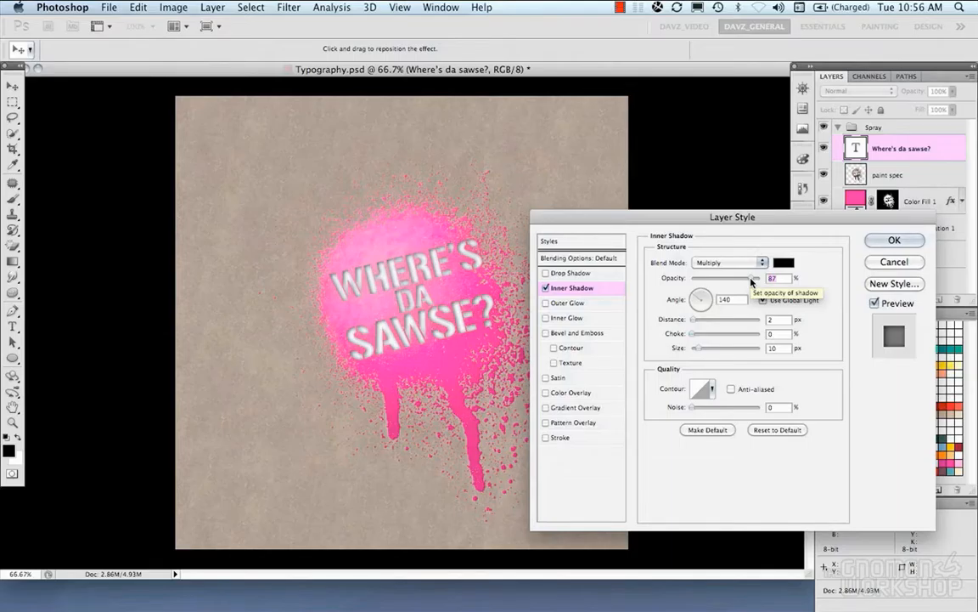
pyautogui.click(784, 261)
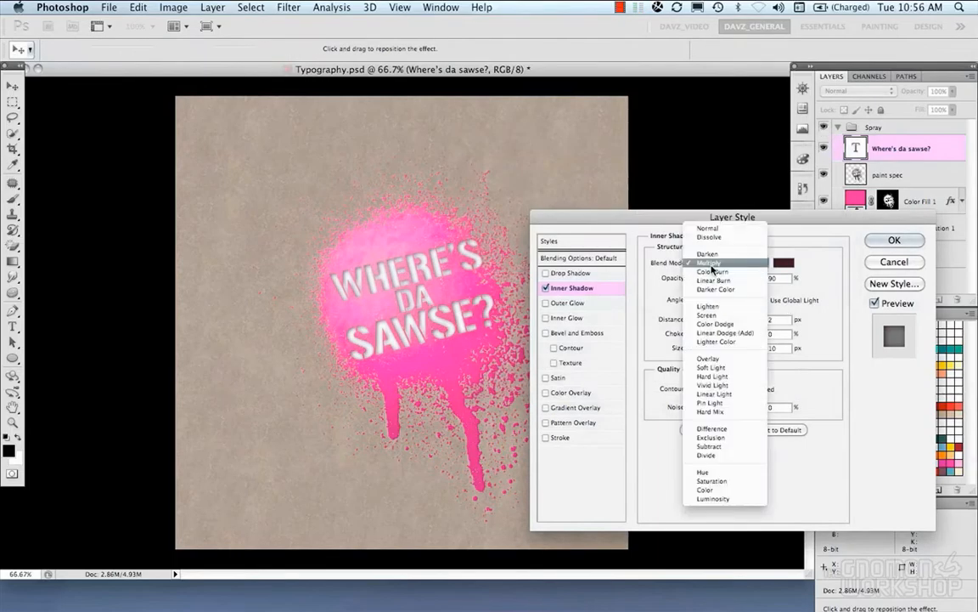
pyautogui.click(715, 271)
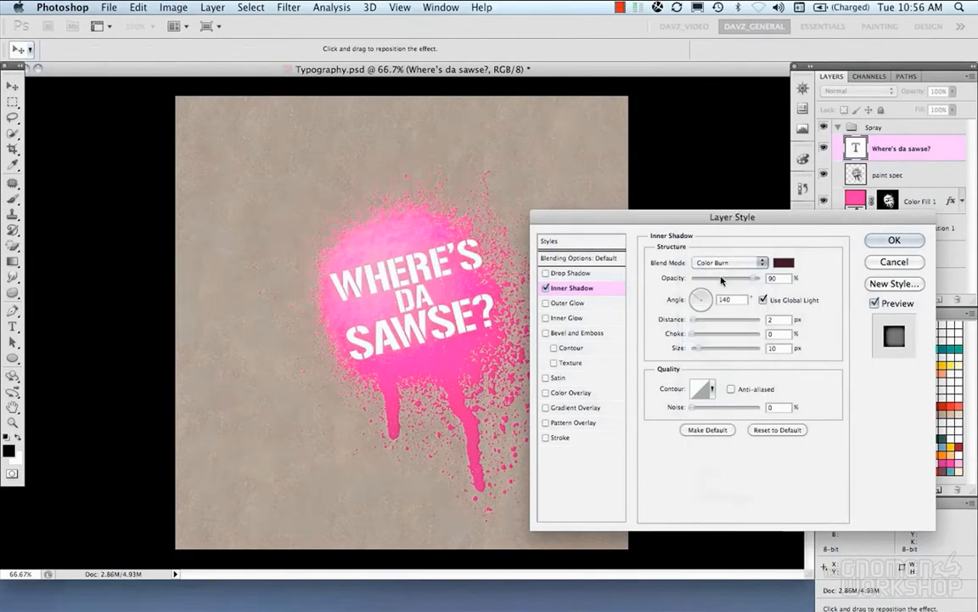
pyautogui.click(729, 261)
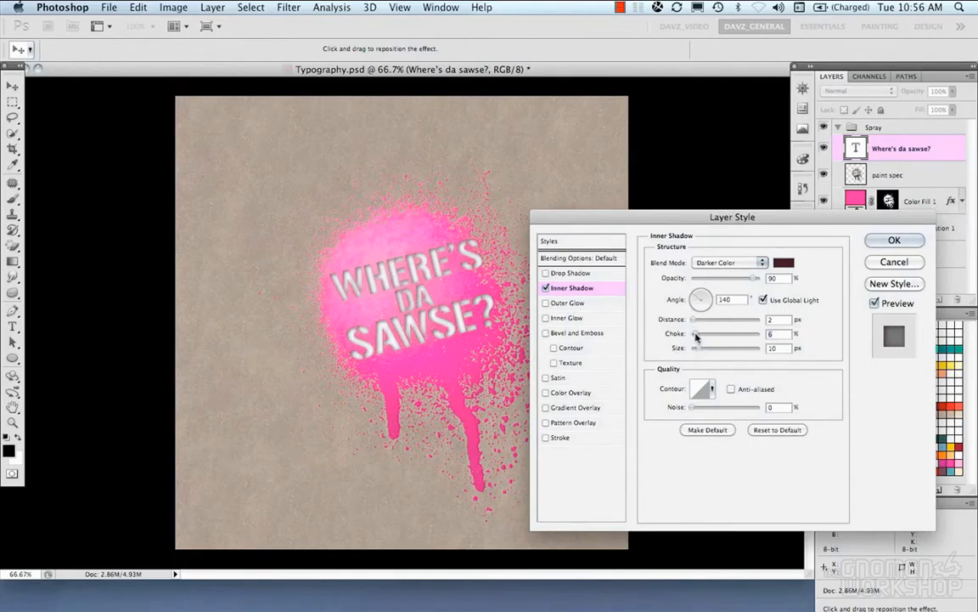
pyautogui.moveTo(718, 333); pyautogui.dragTo(695, 333)
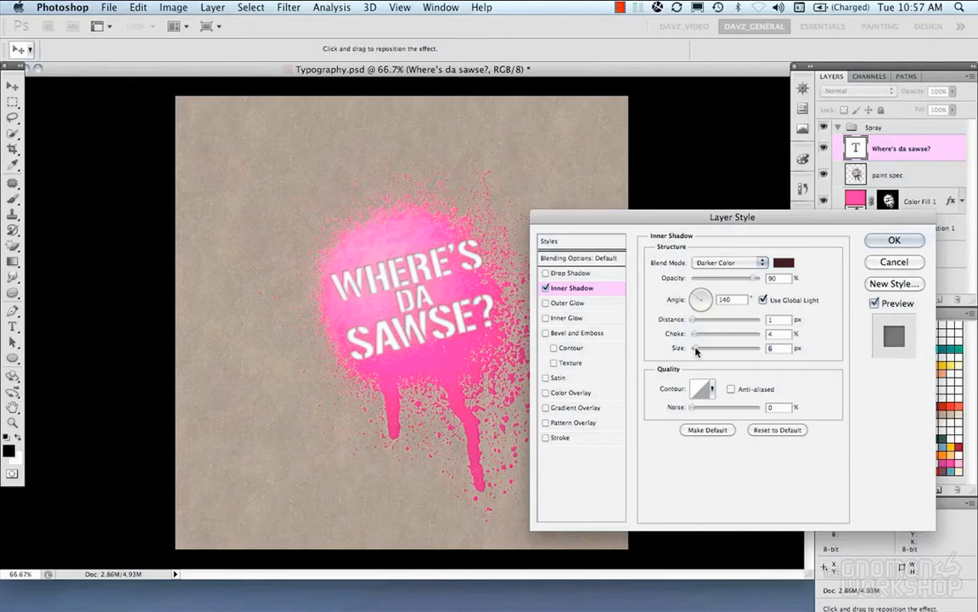
pyautogui.click(726, 262)
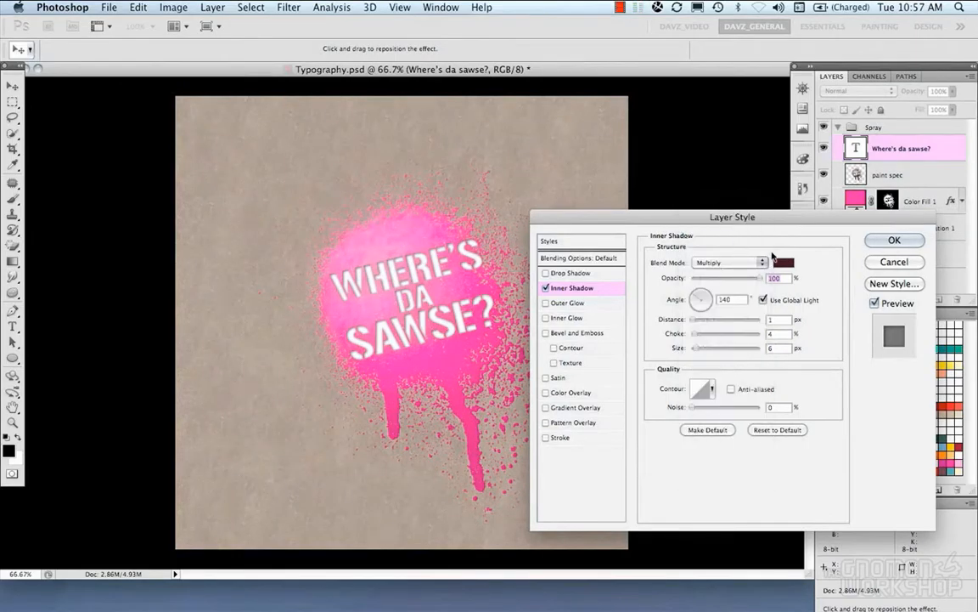
pyautogui.click(579, 257)
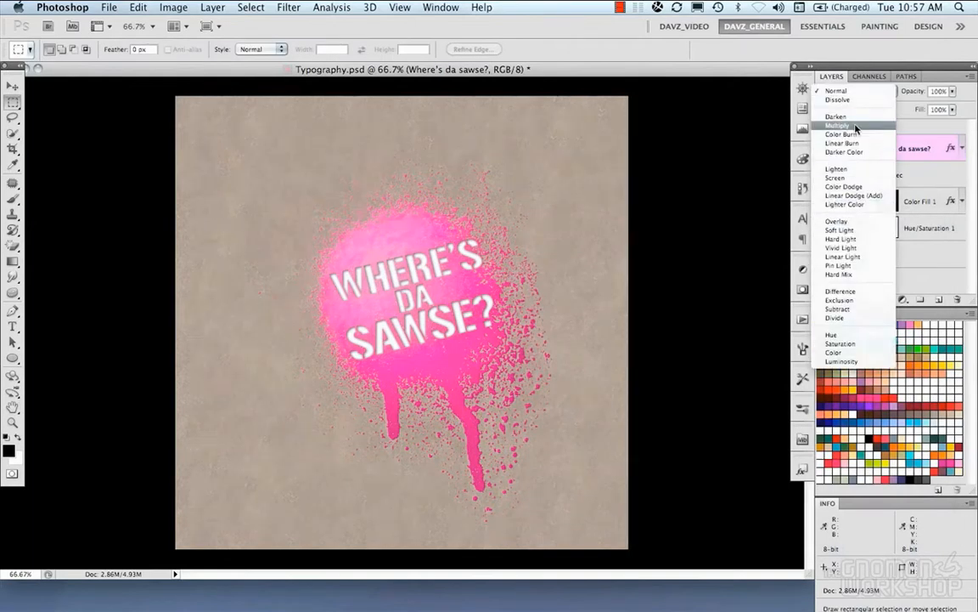
# Step: Set the text layer to Multiply at about 84% opacity
pyautogui.click(838, 125)
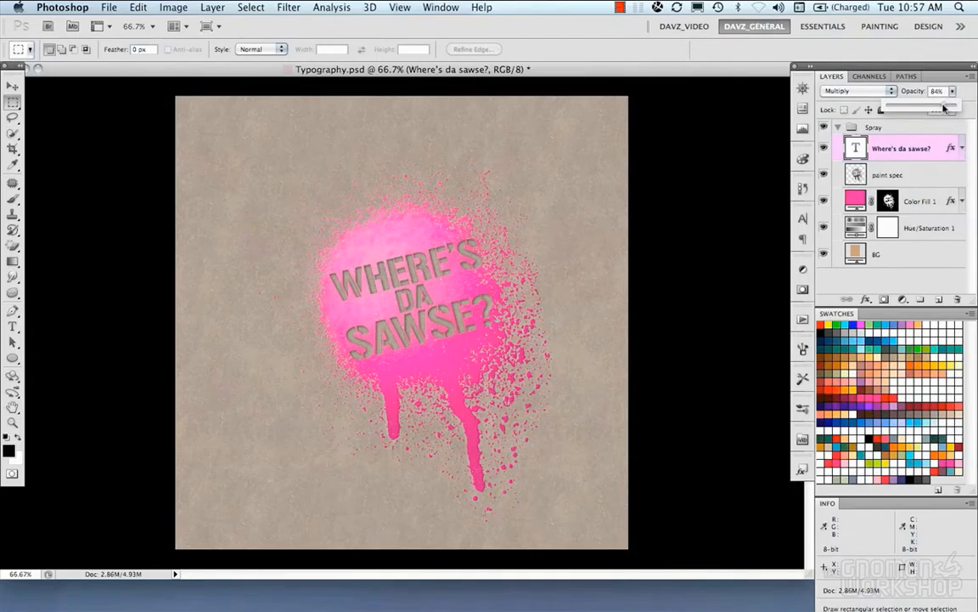
pyautogui.moveTo(958, 109); pyautogui.dragTo(930, 109)
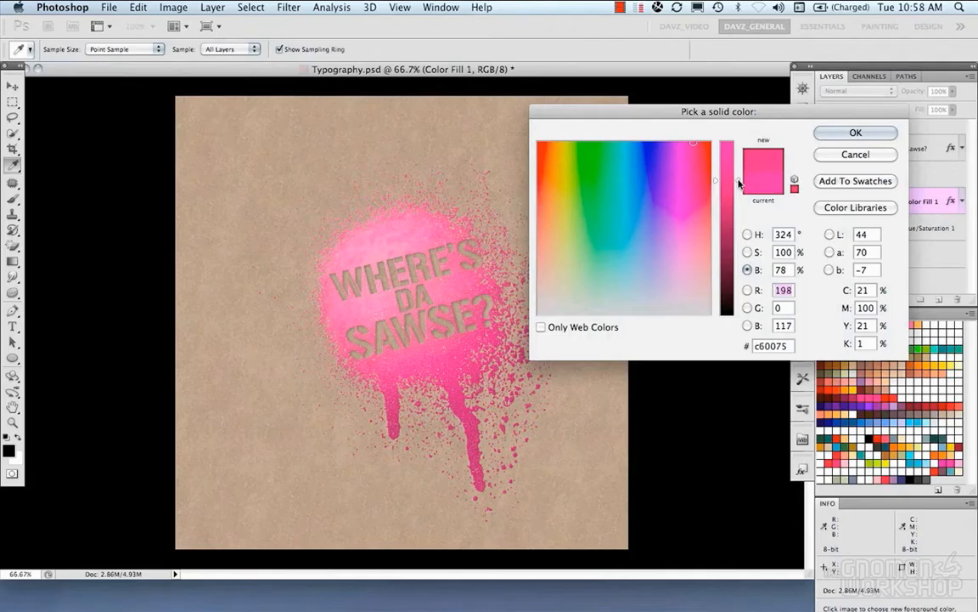
# Step: Adjust the pink fill colour and scrub paint spec opacity from 28% to 26%
pyautogui.moveTo(716, 184); pyautogui.dragTo(739, 167)
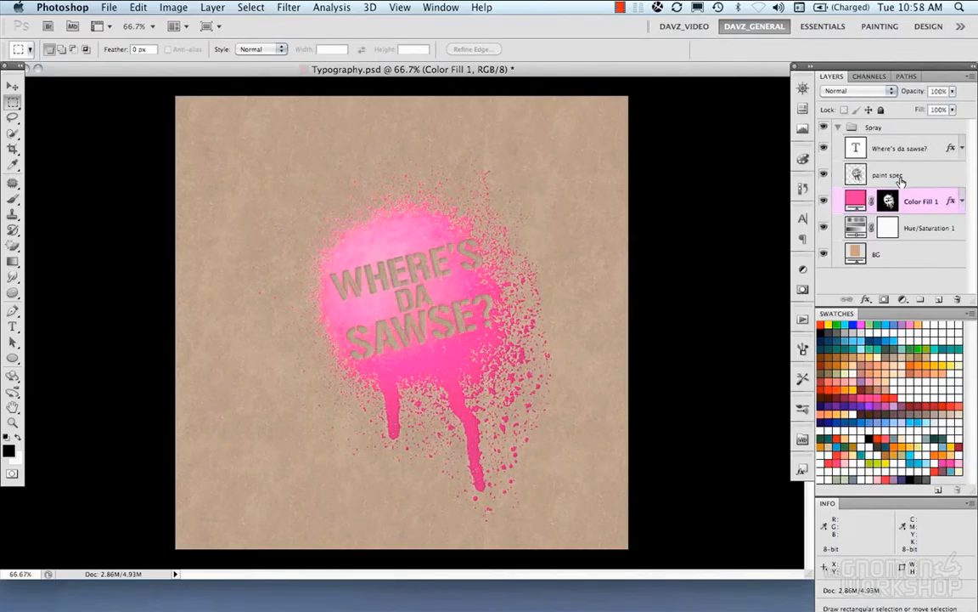
pyautogui.click(858, 91)
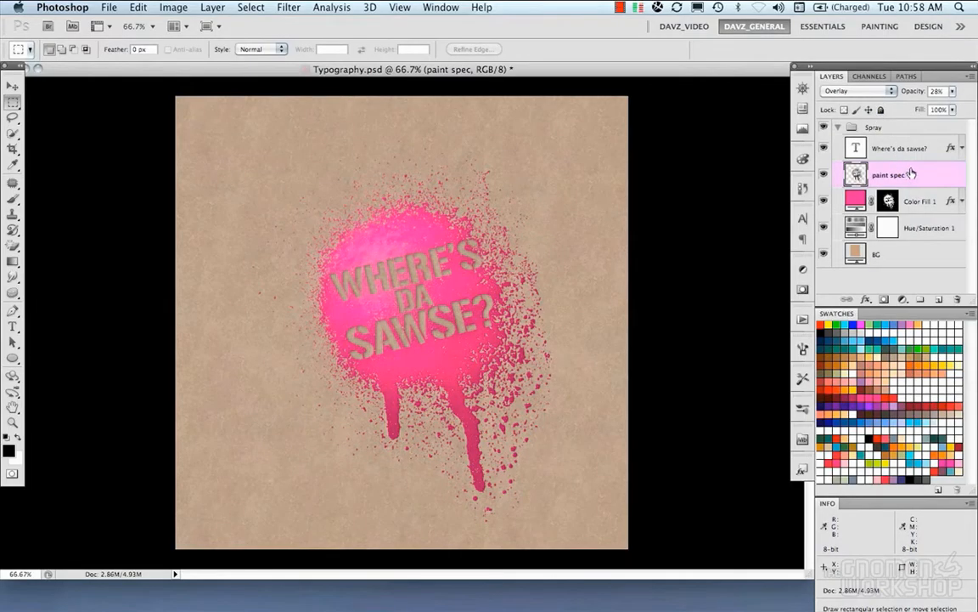
pyautogui.moveTo(926, 103); pyautogui.dragTo(943, 103)
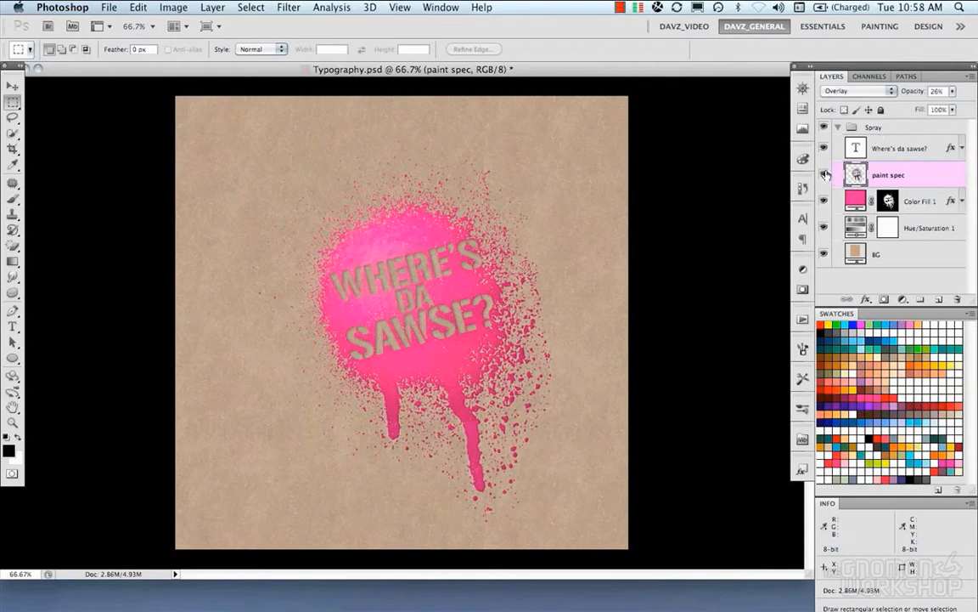
pyautogui.moveTo(823, 174)
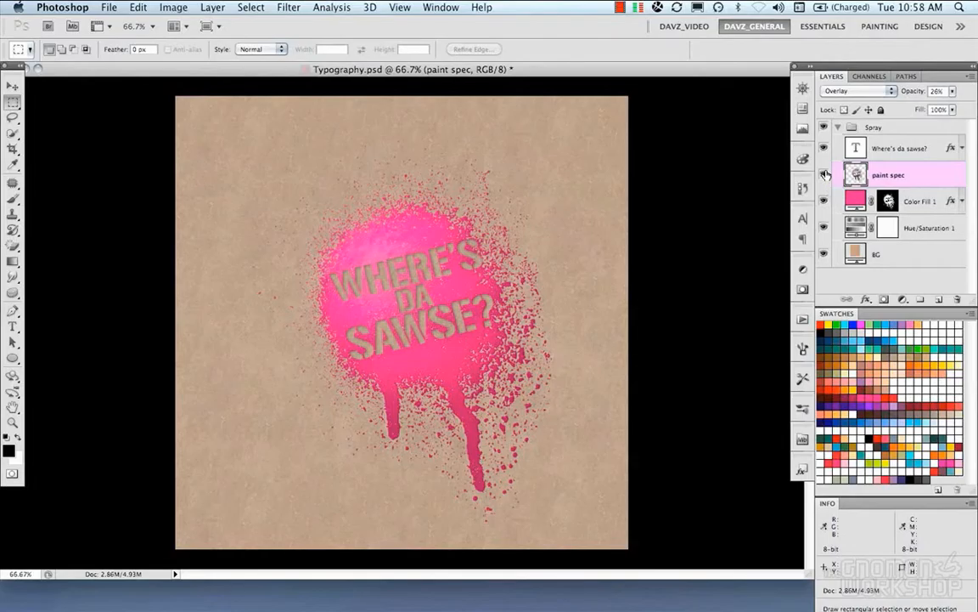
pyautogui.click(12, 135)
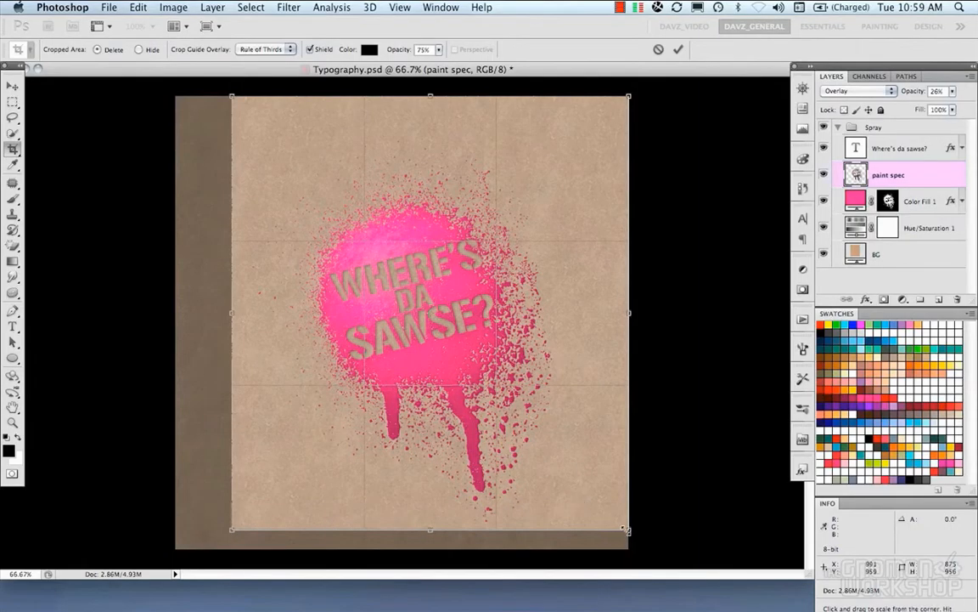
# Step: Pull the crop boundary in from the corner and top edge
pyautogui.moveTo(629, 311); pyautogui.dragTo(600, 311)
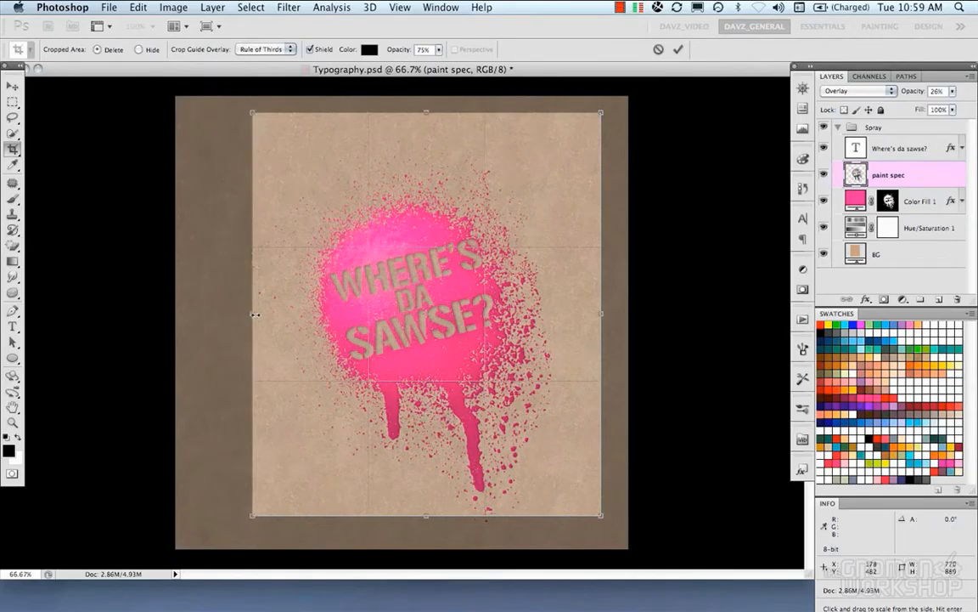
pyautogui.moveTo(426, 112); pyautogui.dragTo(425, 124)
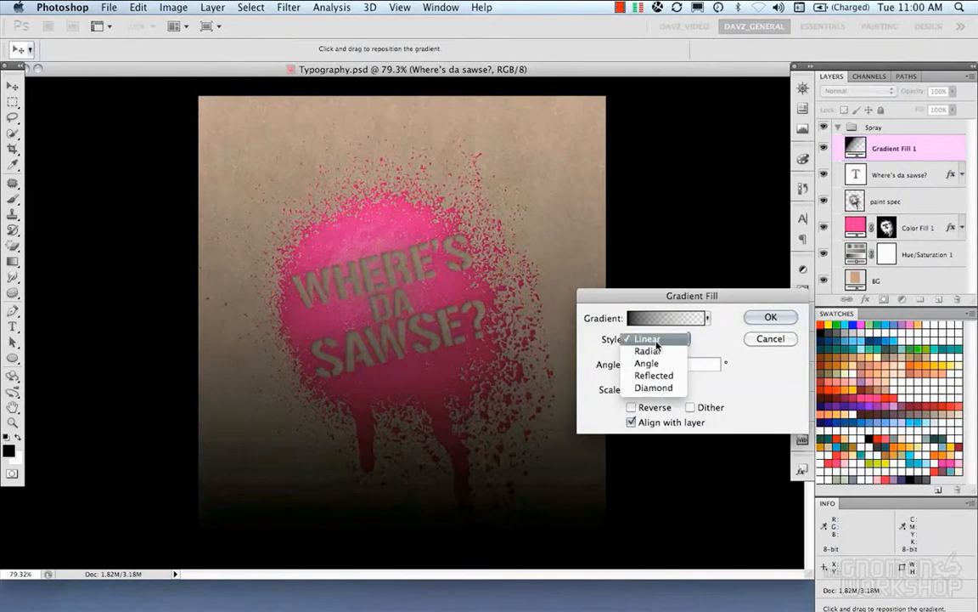
# Step: Set the gradient fill to Radial at 45 degrees and blend the layer in Multiply
pyautogui.click(647, 350)
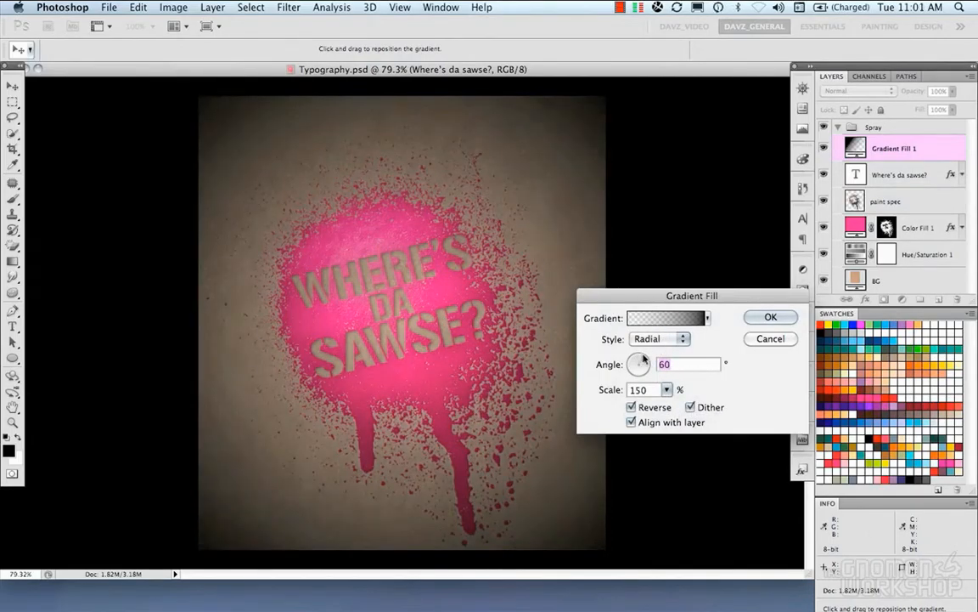
pyautogui.moveTo(639, 357); pyautogui.dragTo(635, 367)
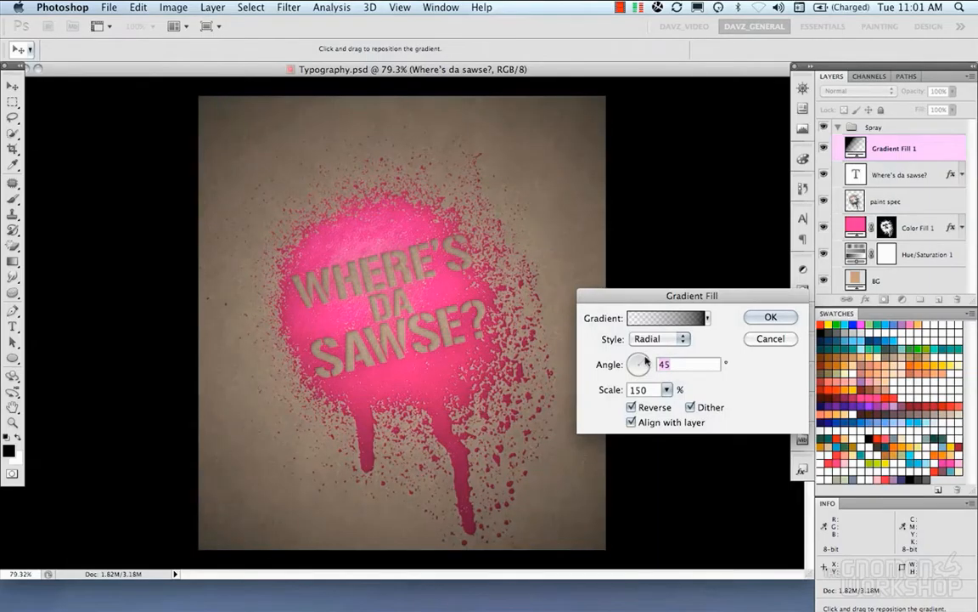
pyautogui.click(770, 316)
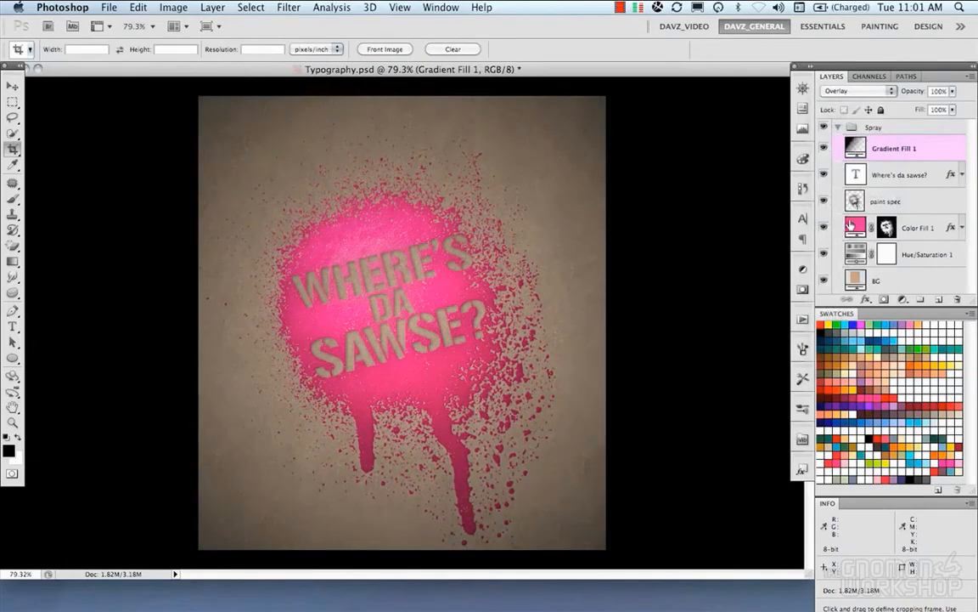
pyautogui.click(856, 91)
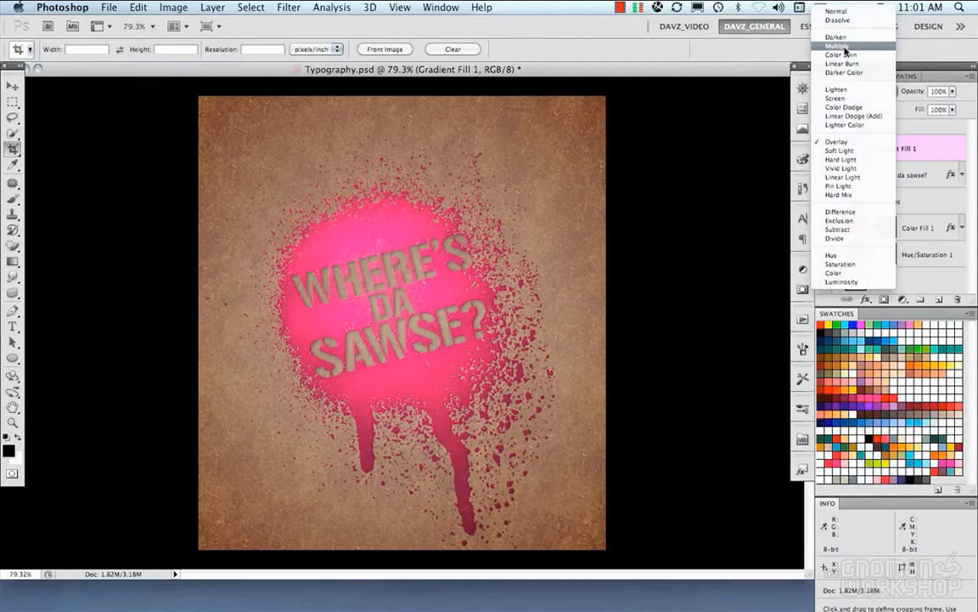
pyautogui.click(838, 45)
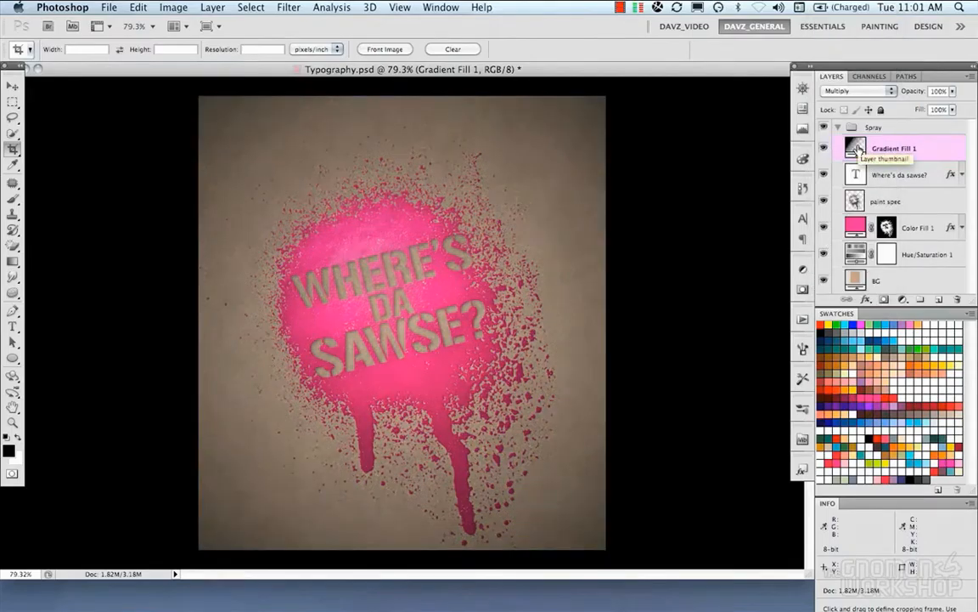
pyautogui.doubleClick(855, 148)
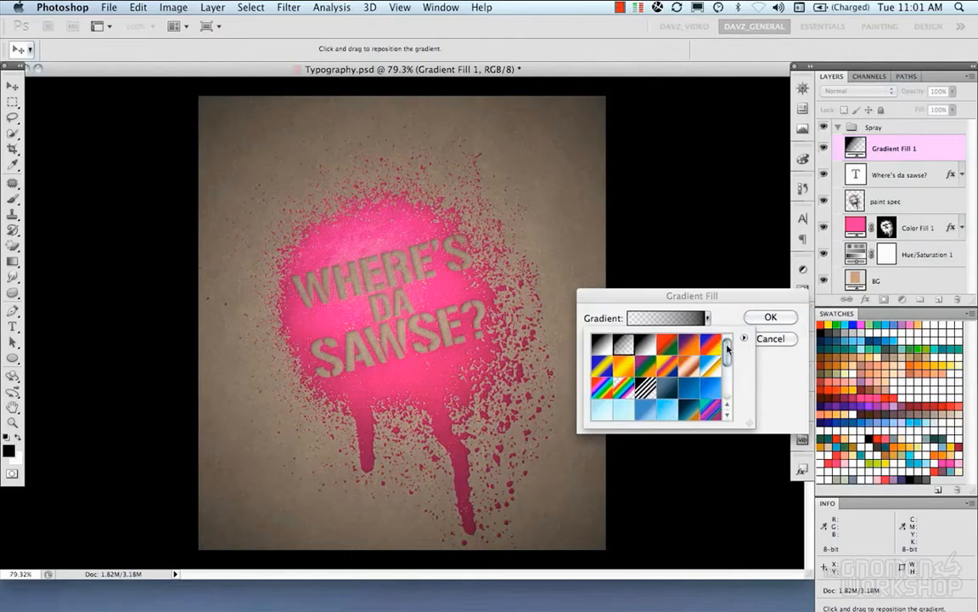
# Step: Move the vignette gradient's black stop to 10% and its white stop to 66%
pyautogui.click(667, 316)
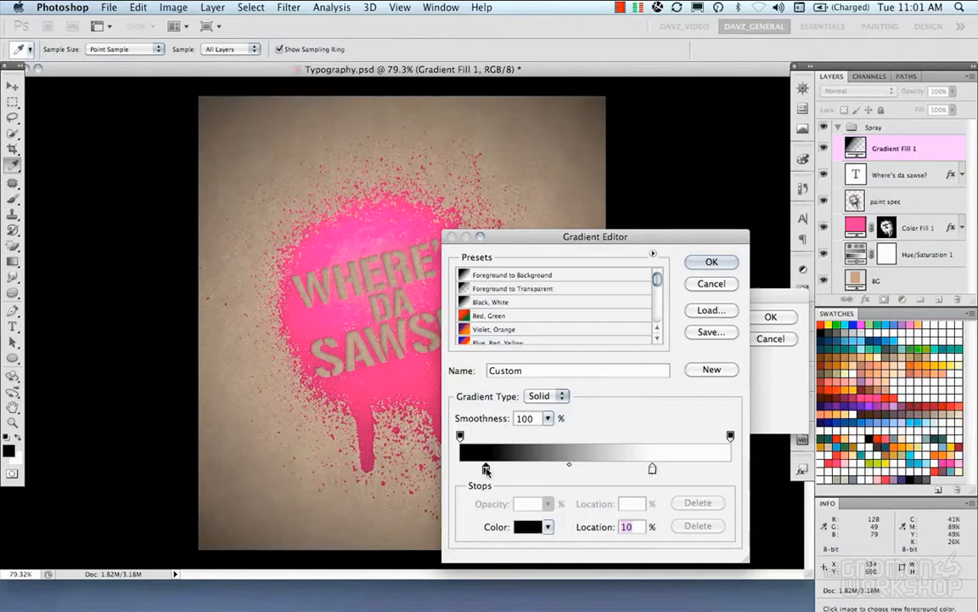
pyautogui.moveTo(486, 468); pyautogui.dragTo(632, 468)
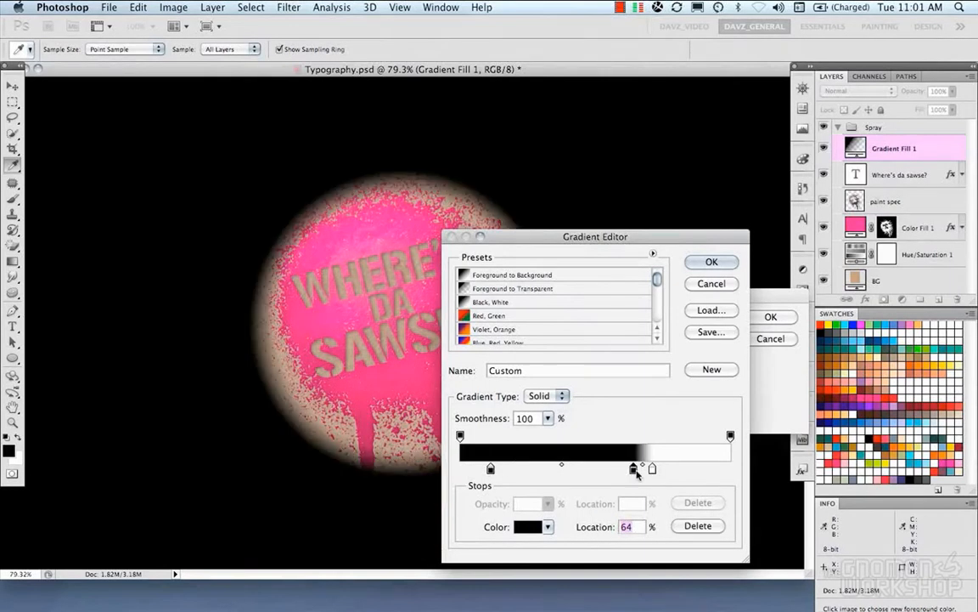
pyautogui.moveTo(633, 468); pyautogui.dragTo(639, 468)
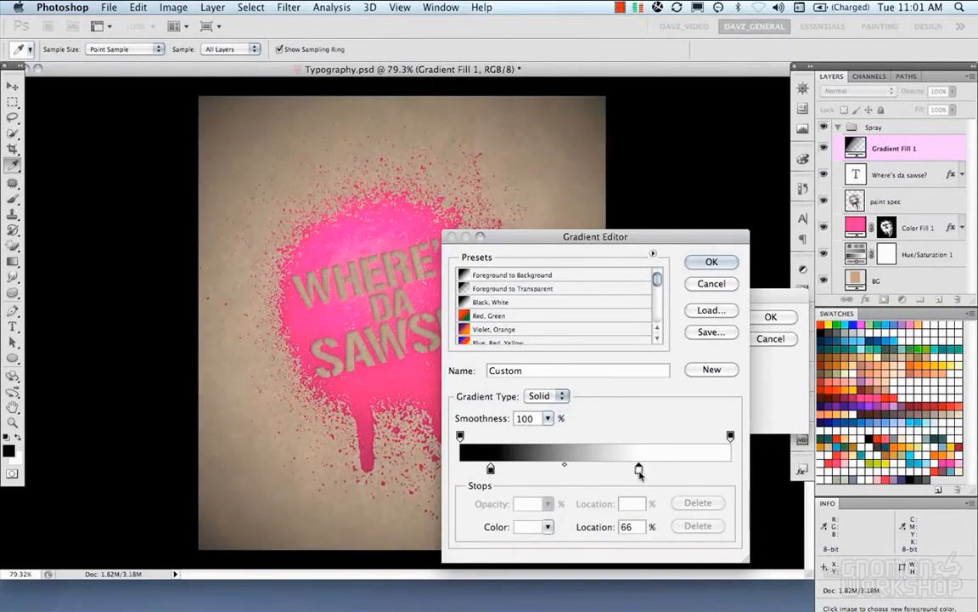
pyautogui.click(712, 261)
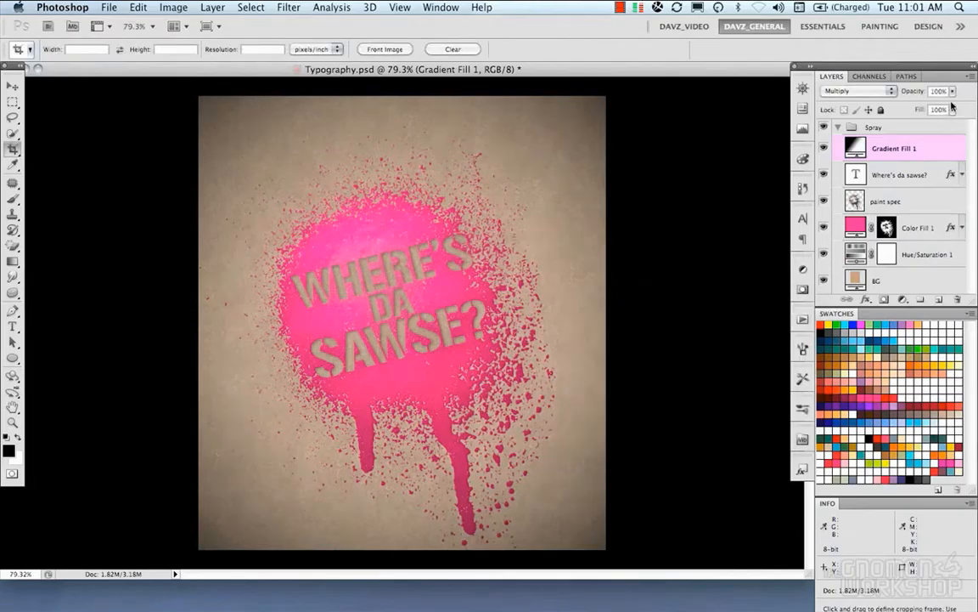
pyautogui.moveTo(950, 108); pyautogui.dragTo(934, 109)
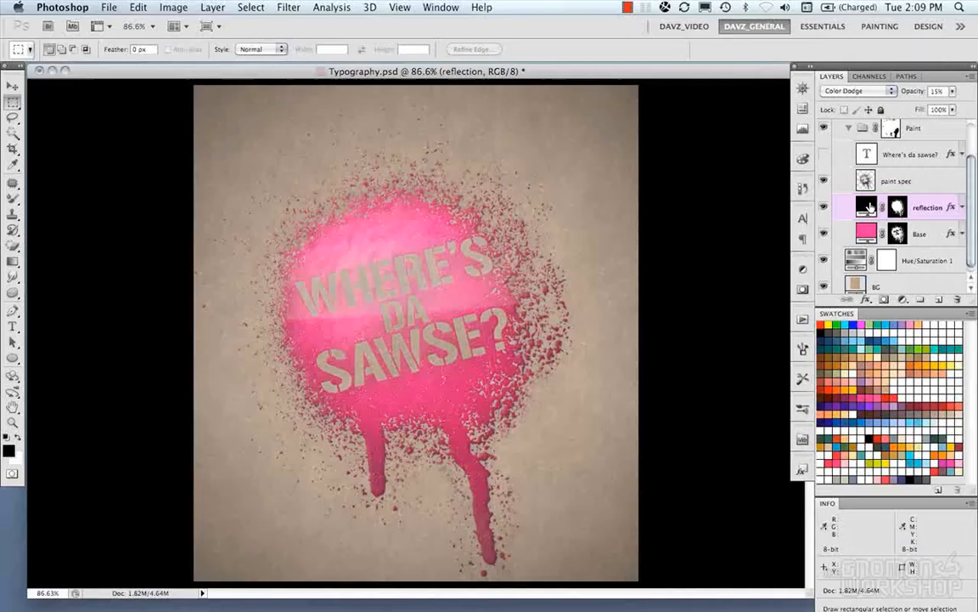
# Step: Convert the reflection layer for smart filters, then apply Distort > Glass from the Filter Gallery
pyautogui.click(251, 7)
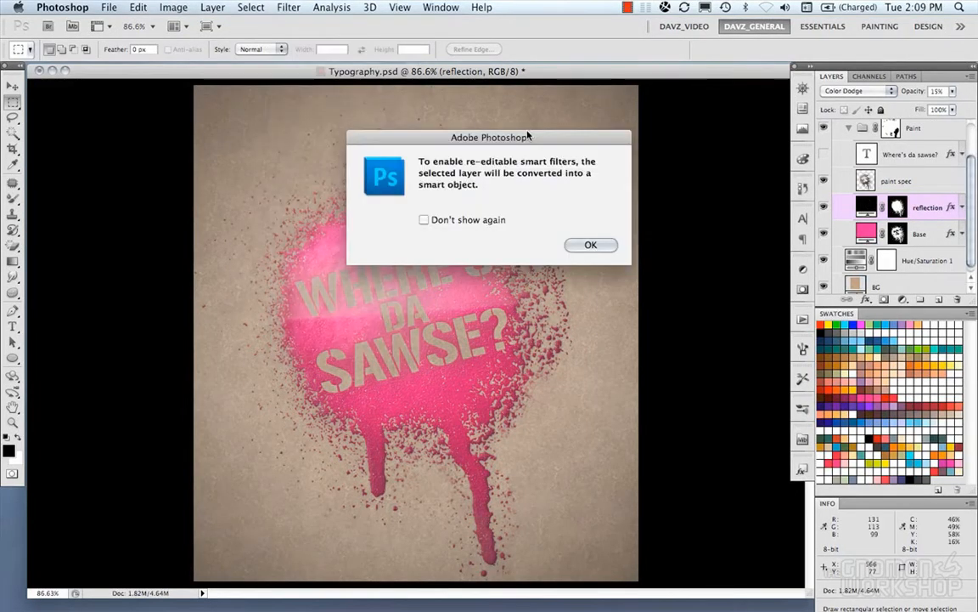
pyautogui.click(592, 245)
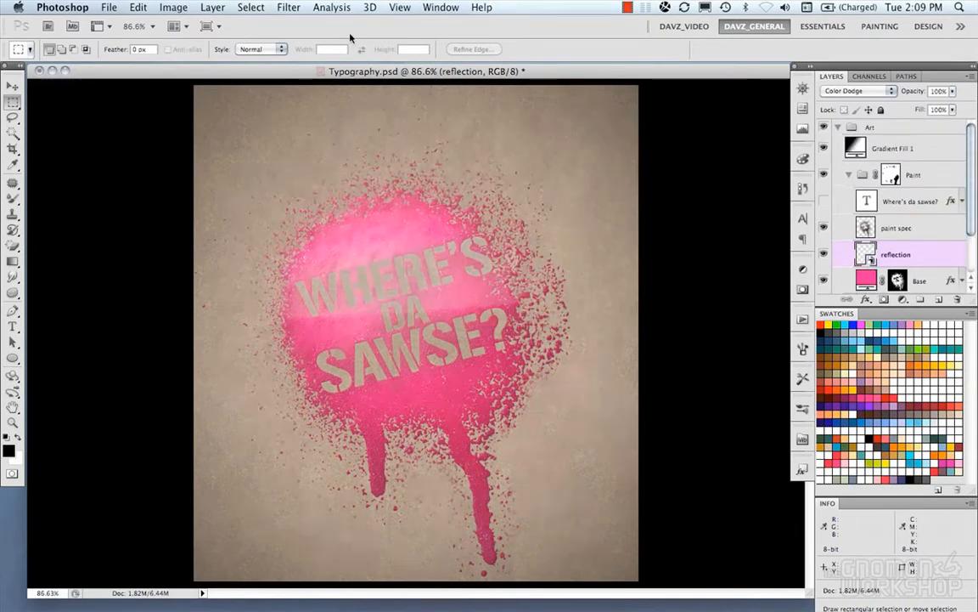
pyautogui.click(288, 7)
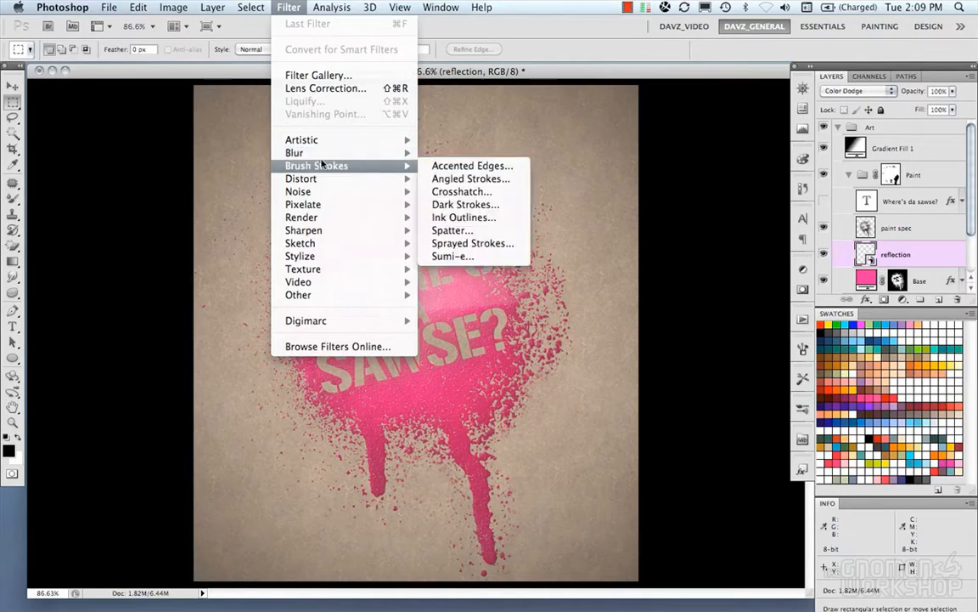
pyautogui.moveTo(302, 178)
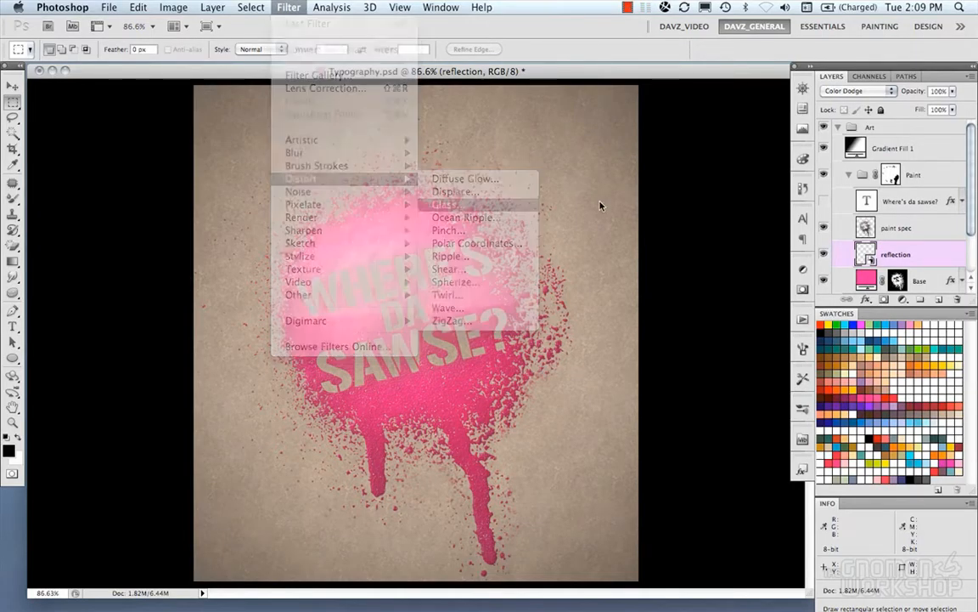
pyautogui.click(445, 203)
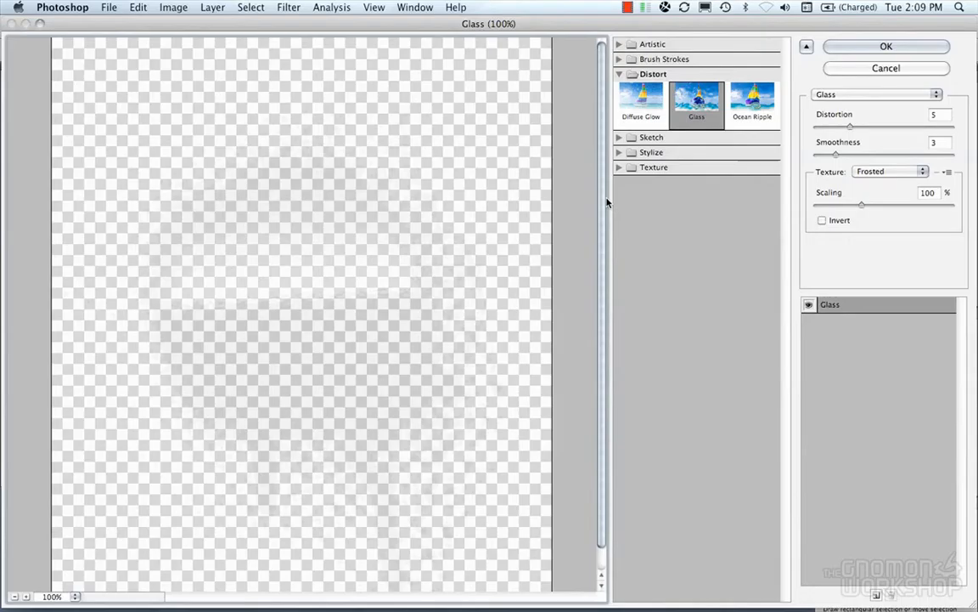
pyautogui.click(889, 171)
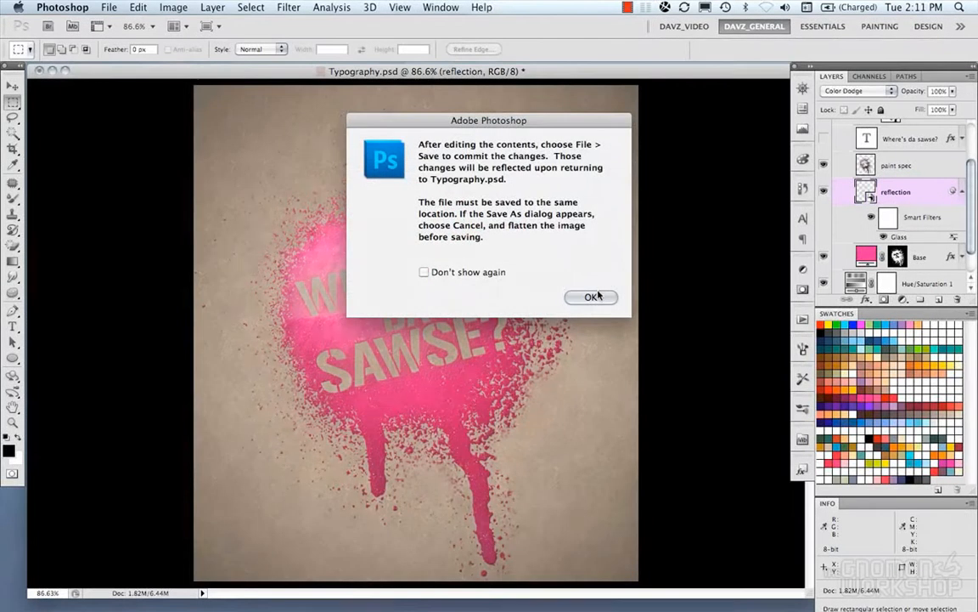
# Step: Dismiss the smart object notice and set the Glass filter to distortion 2, scaling 106%
pyautogui.click(592, 296)
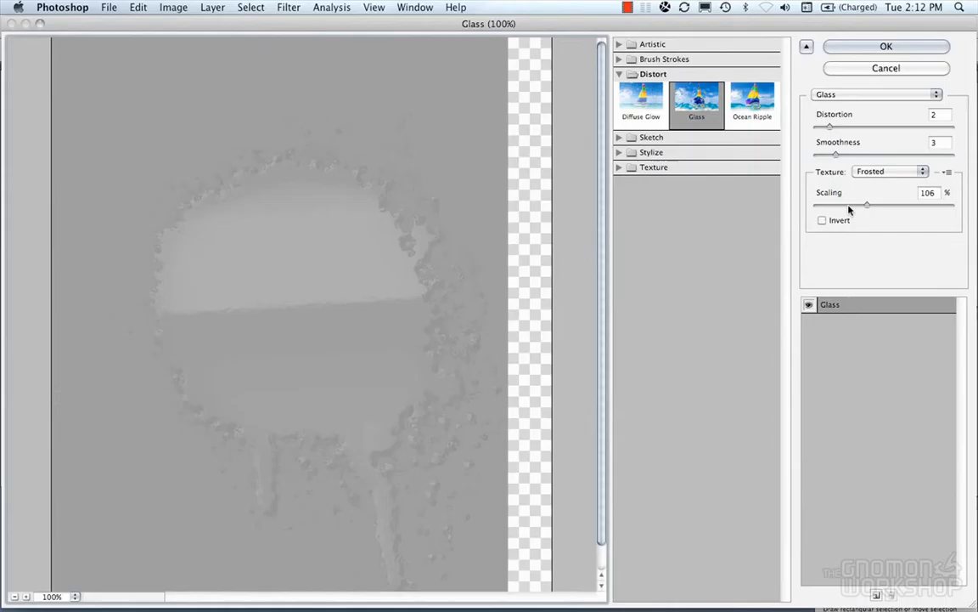
pyautogui.moveTo(866, 205); pyautogui.dragTo(845, 205)
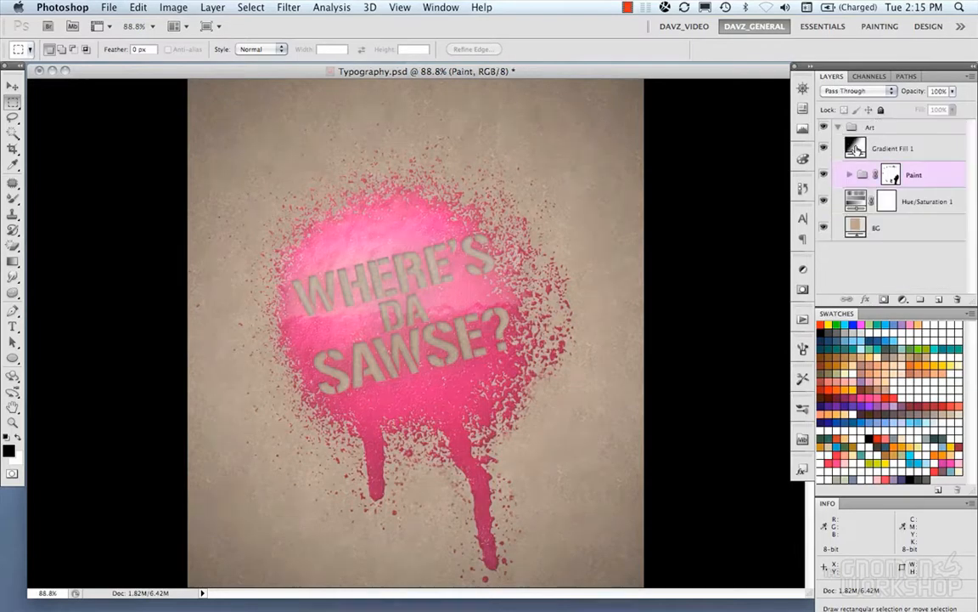
# Step: Expand the Paint group to list its text, speckle, reflection and base layers
pyautogui.click(849, 175)
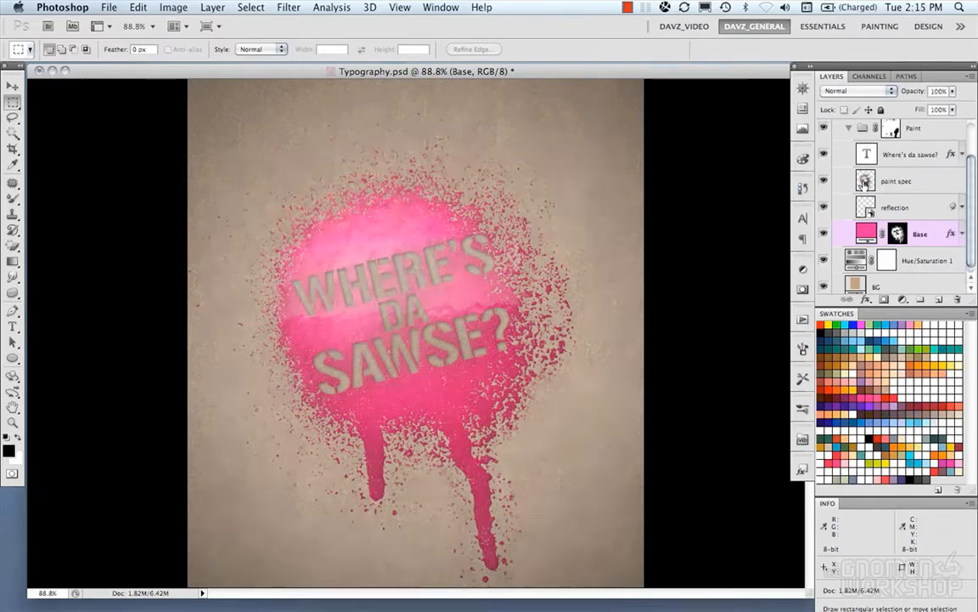
pyautogui.moveTo(866, 206)
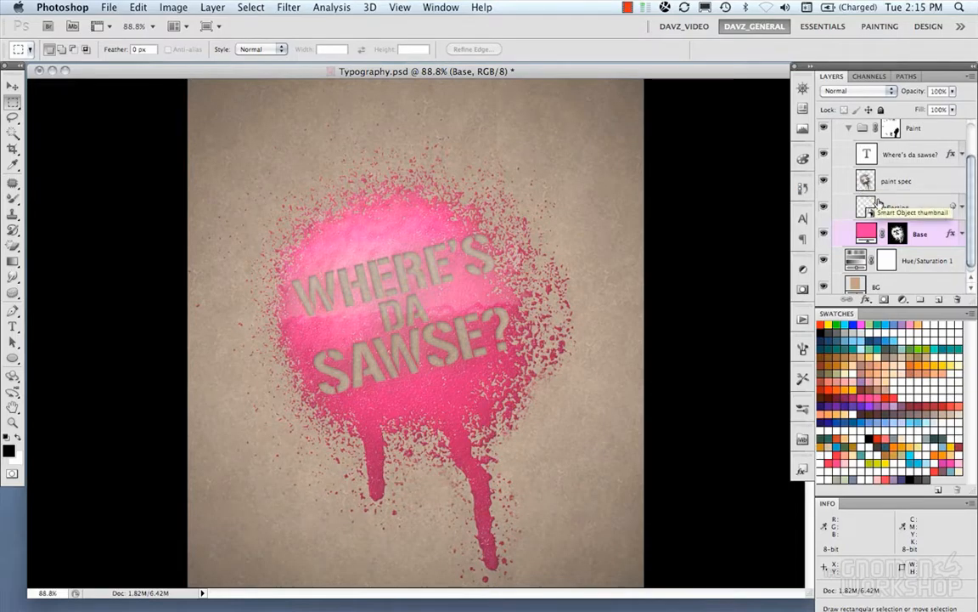